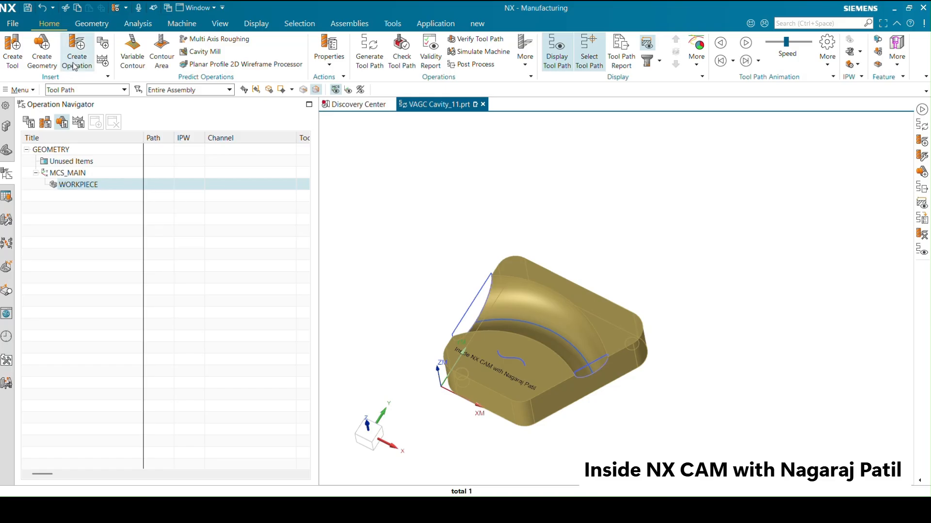
# - Create a mill_contour Fixed Axis Guiding Curves operation with WORKPIECE geometry
pyautogui.click(75, 51)
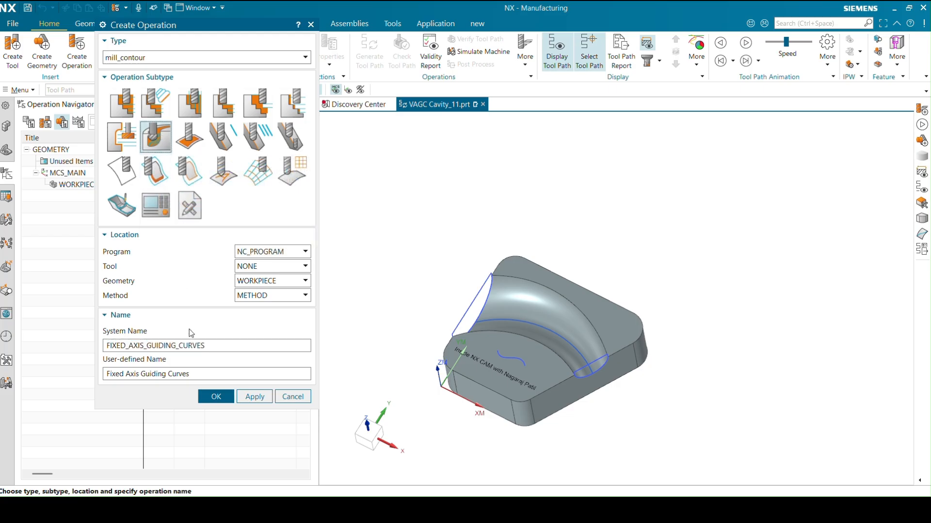
pyautogui.click(215, 397)
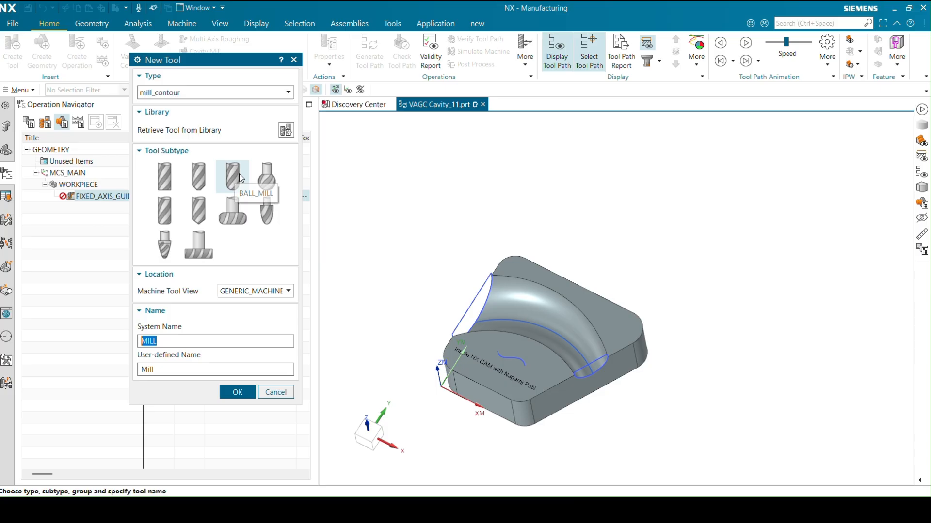
pyautogui.moveTo(213, 183)
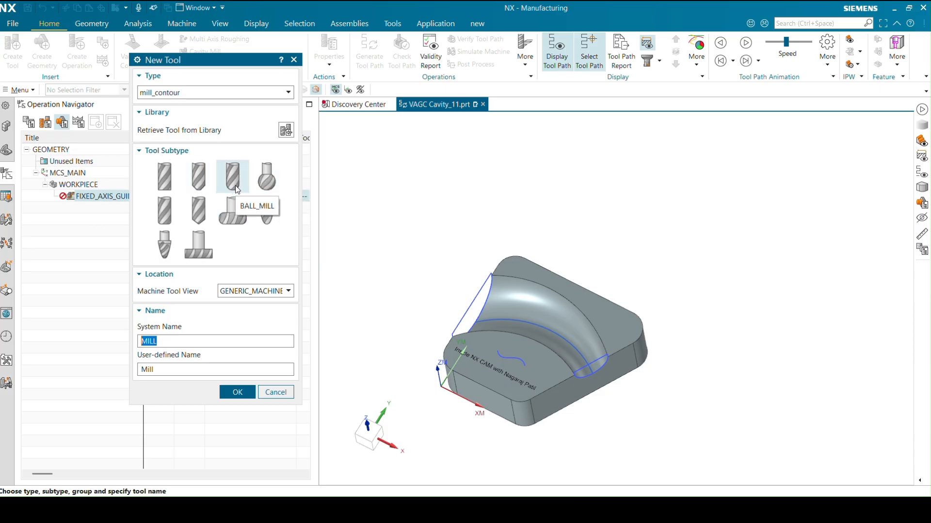
pyautogui.moveTo(529, 331)
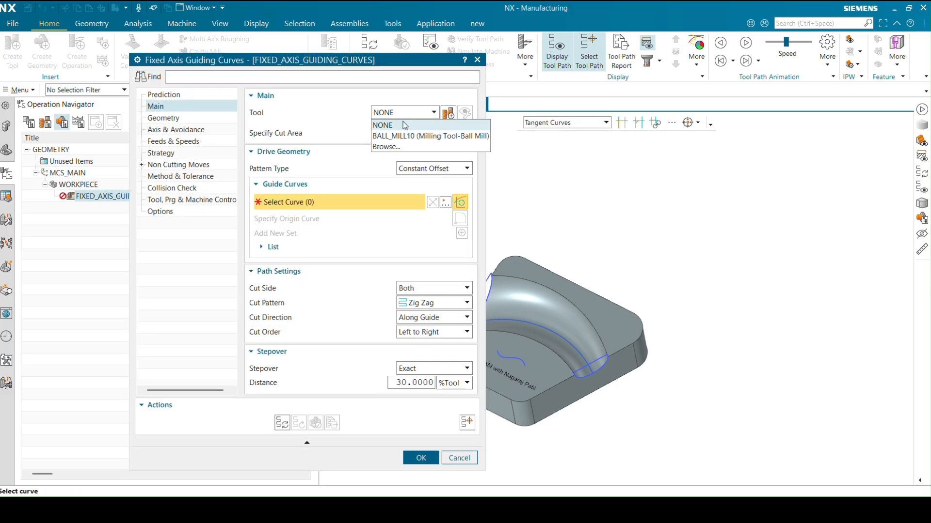
# - Assign the new BALL_MILL10 ball mill as the operation's cutting tool
pyautogui.click(429, 136)
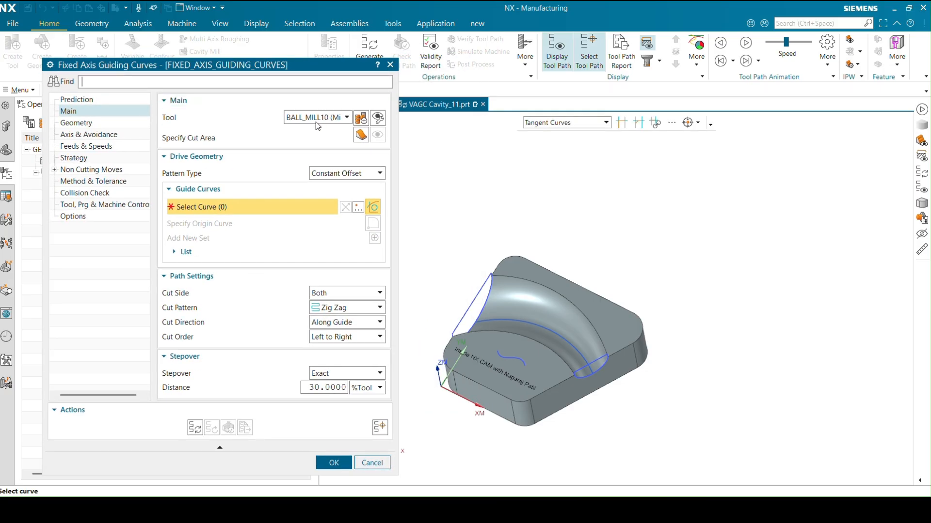
pyautogui.moveTo(323, 121)
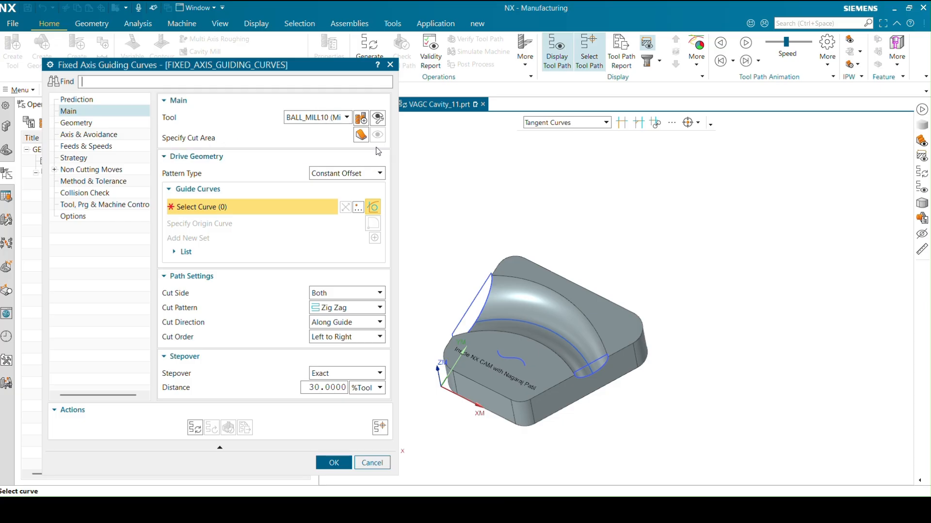
pyautogui.moveTo(360, 135)
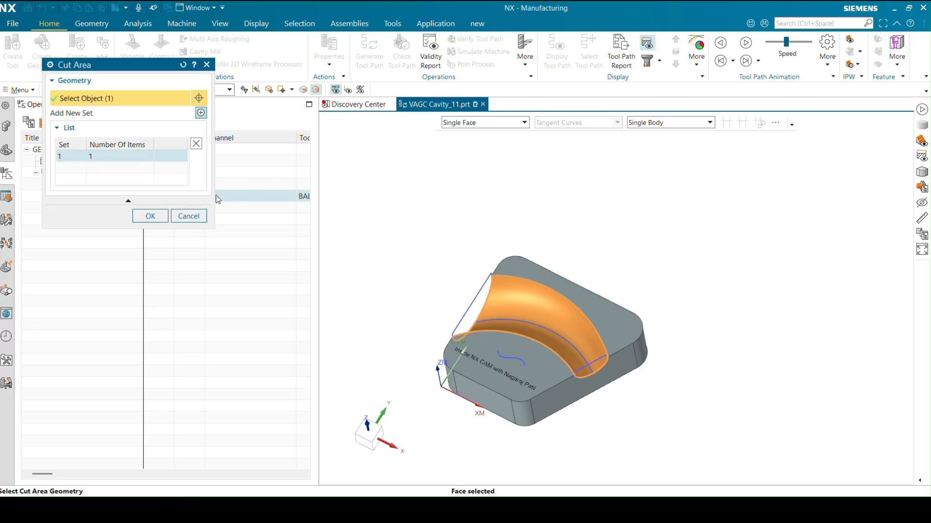
# - Confirm the curved cavity face as cut area and reopen the operation for editing
pyautogui.click(149, 216)
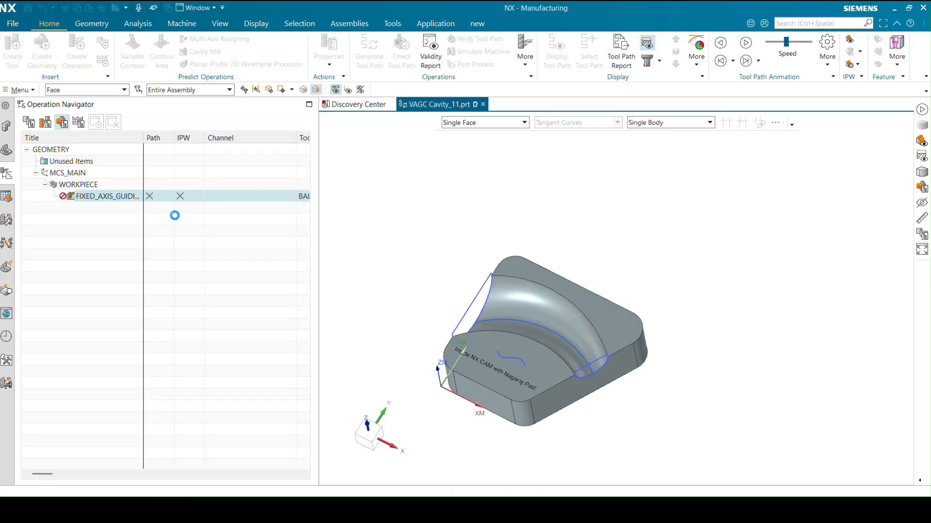
pyautogui.doubleClick(107, 196)
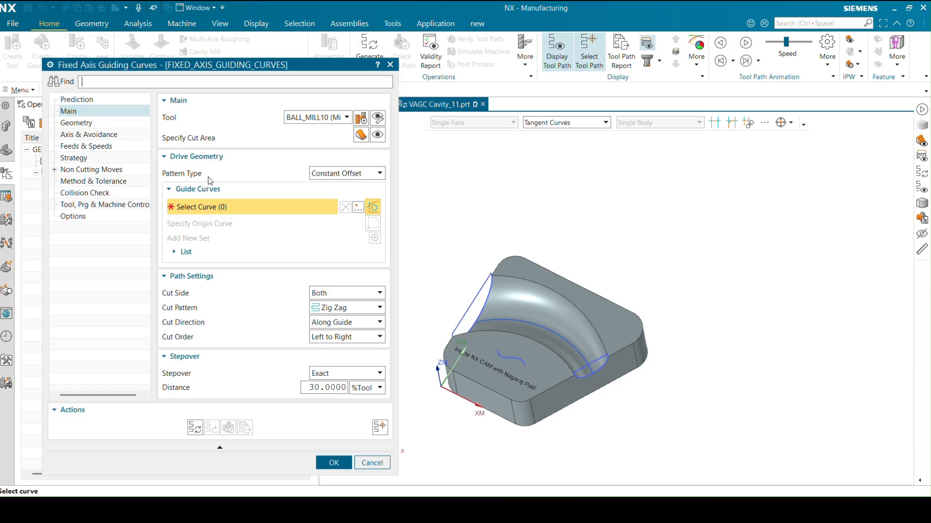
pyautogui.moveTo(327, 173)
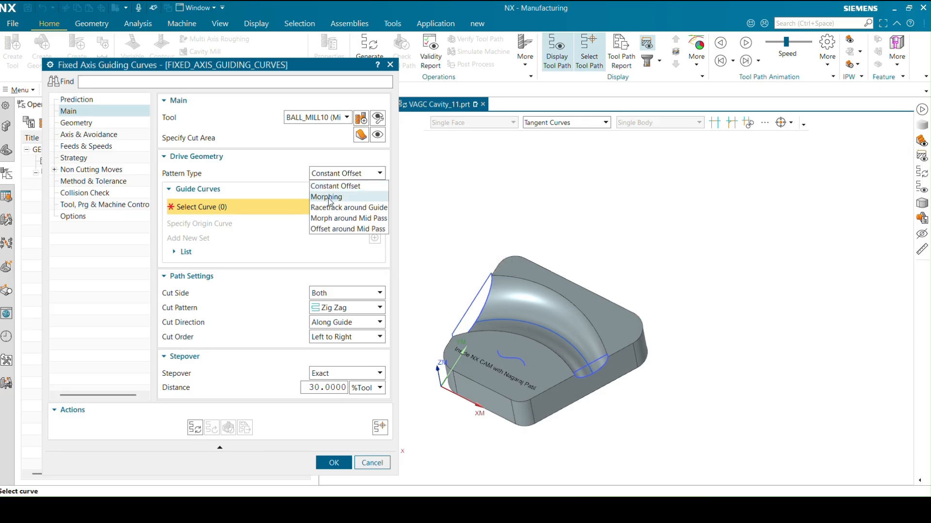
# - Use the Morphing pattern with the cavity edge as guide, cut order From Guide 1
pyautogui.click(326, 196)
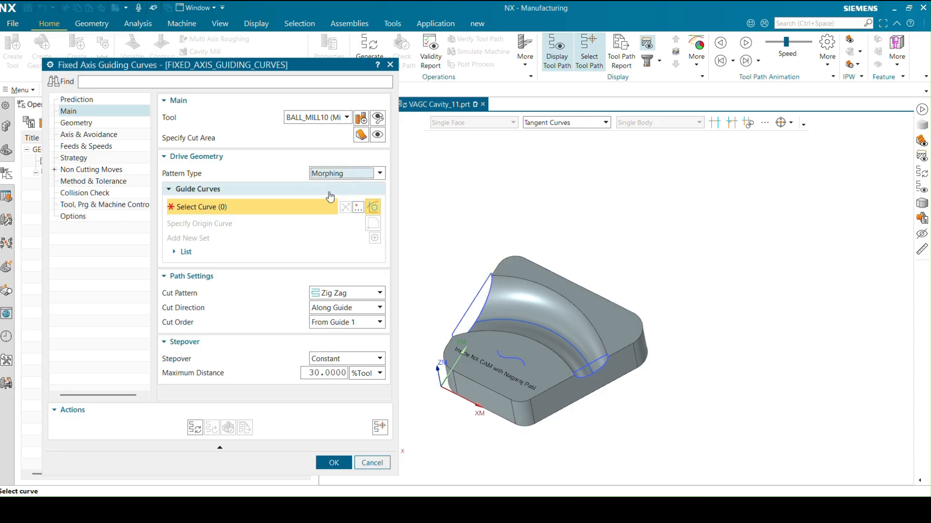
pyautogui.moveTo(518, 283)
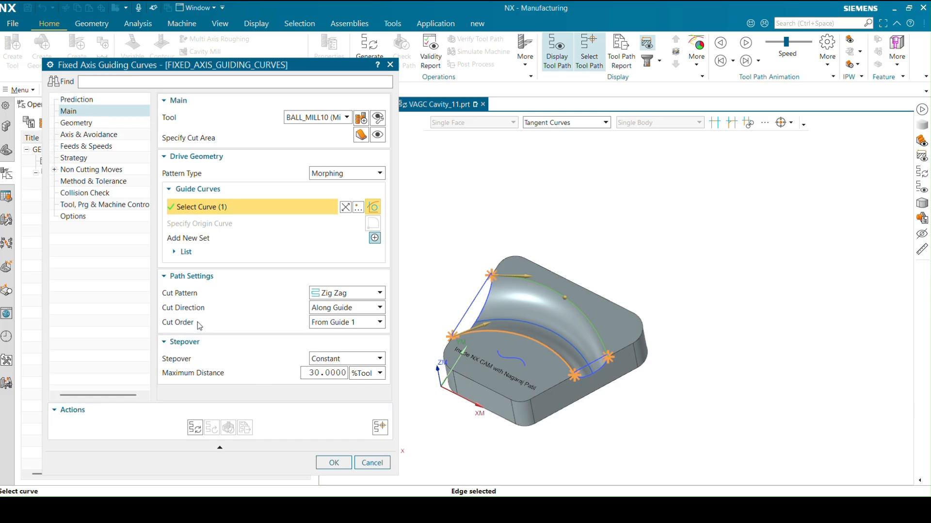
pyautogui.moveTo(504, 320)
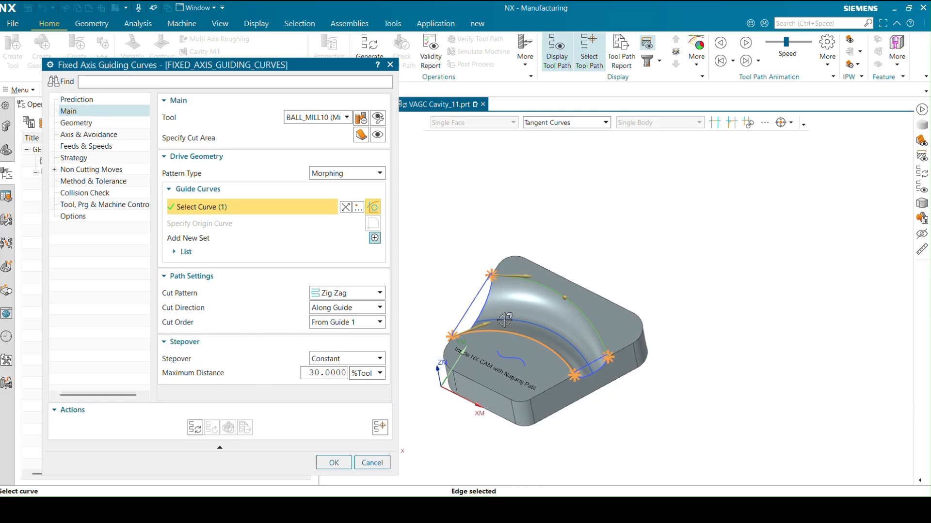
pyautogui.moveTo(500, 310)
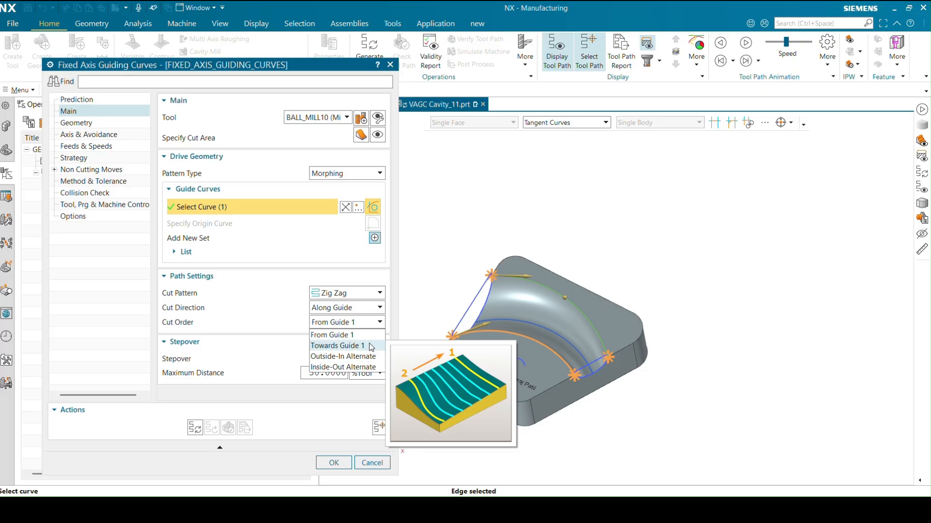
pyautogui.moveTo(366, 345)
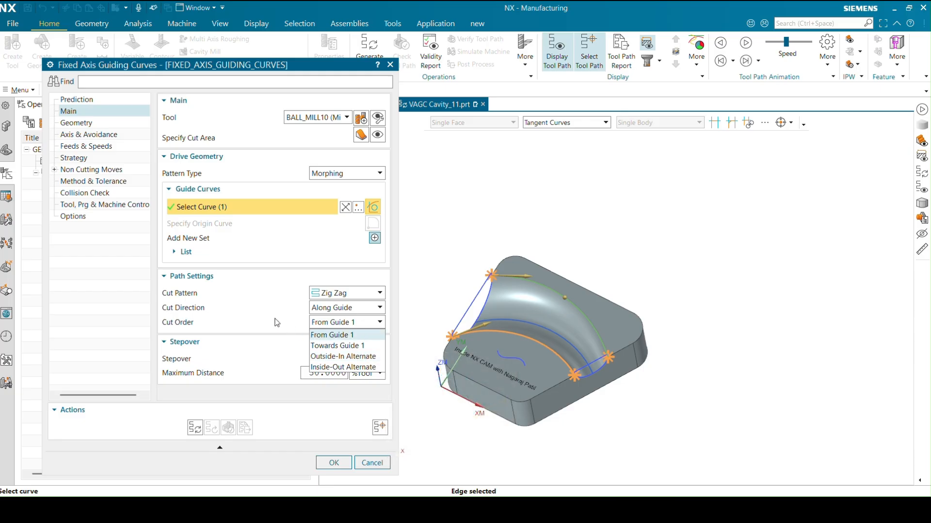
pyautogui.click(331, 335)
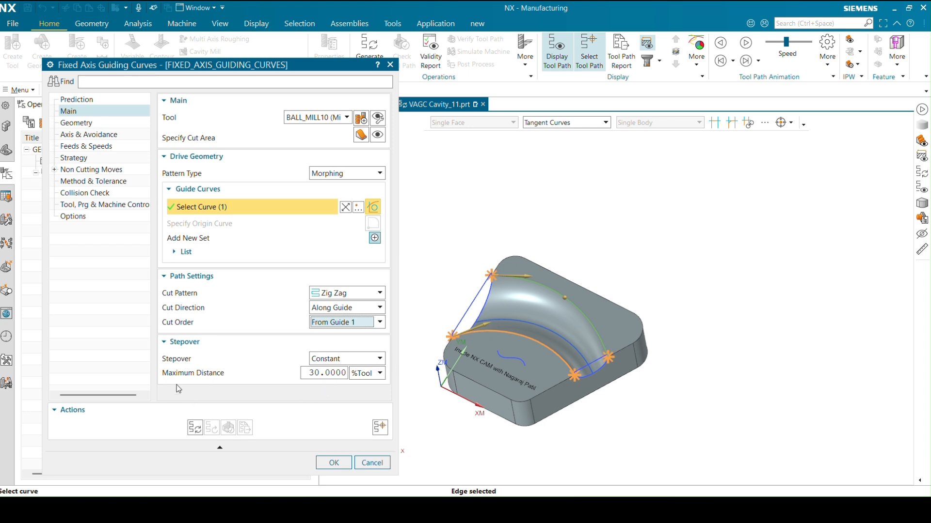
pyautogui.moveTo(195, 429)
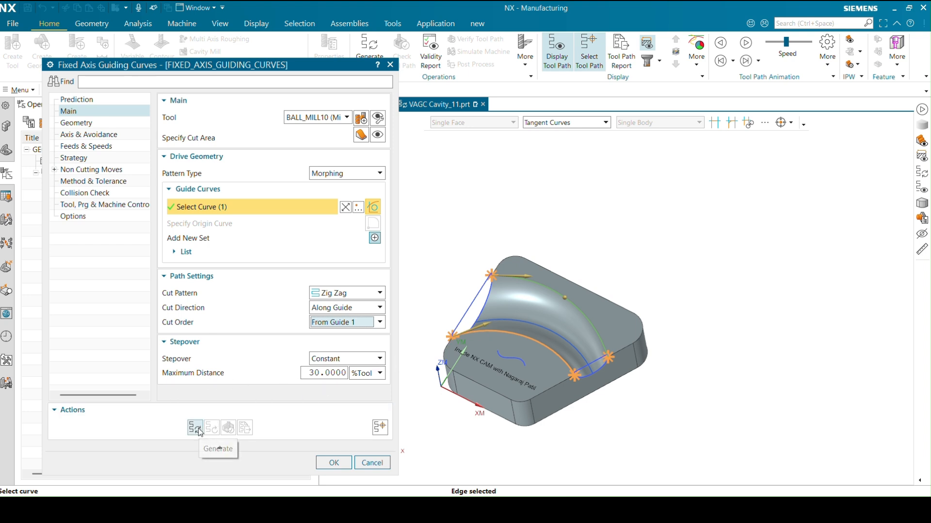
# - Generate the morphing toolpath and orbit in close to inspect it on the cavity face
pyautogui.click(195, 428)
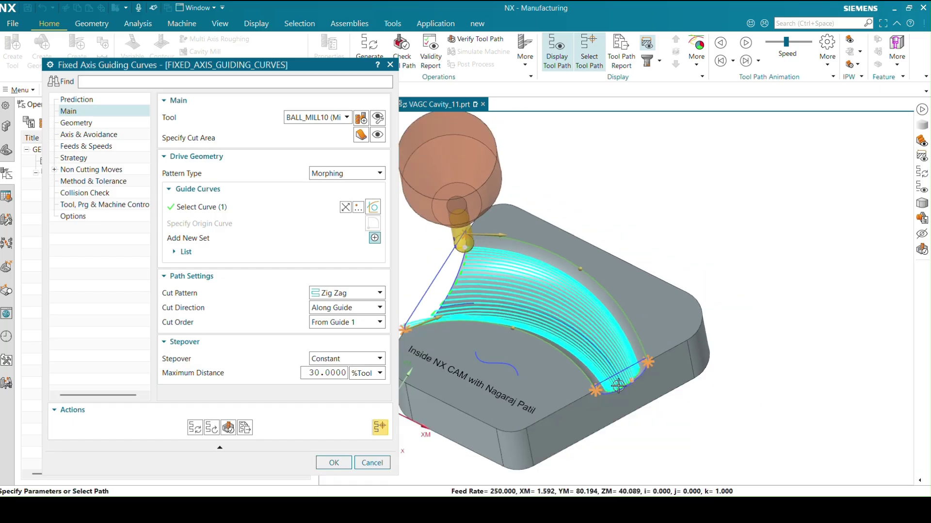
pyautogui.moveTo(617, 386); pyautogui.dragTo(467, 366)
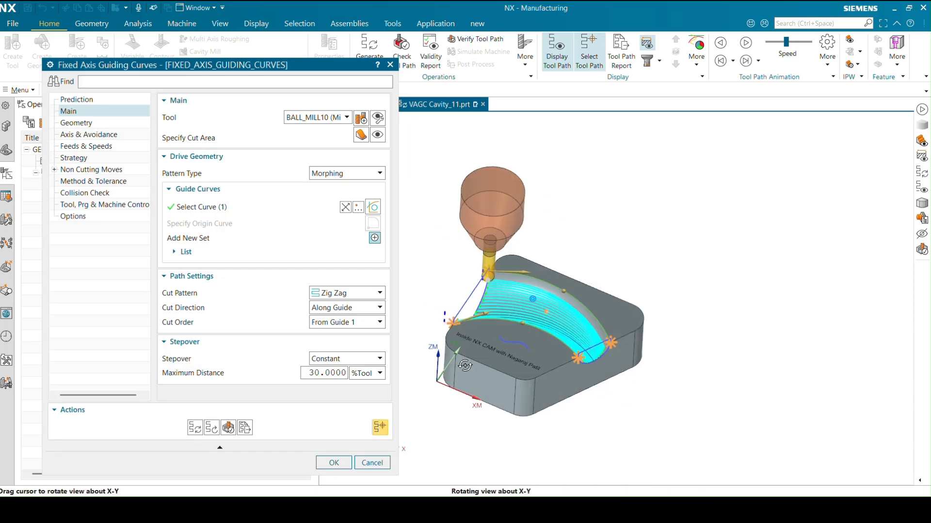
pyautogui.moveTo(465, 366); pyautogui.dragTo(491, 386)
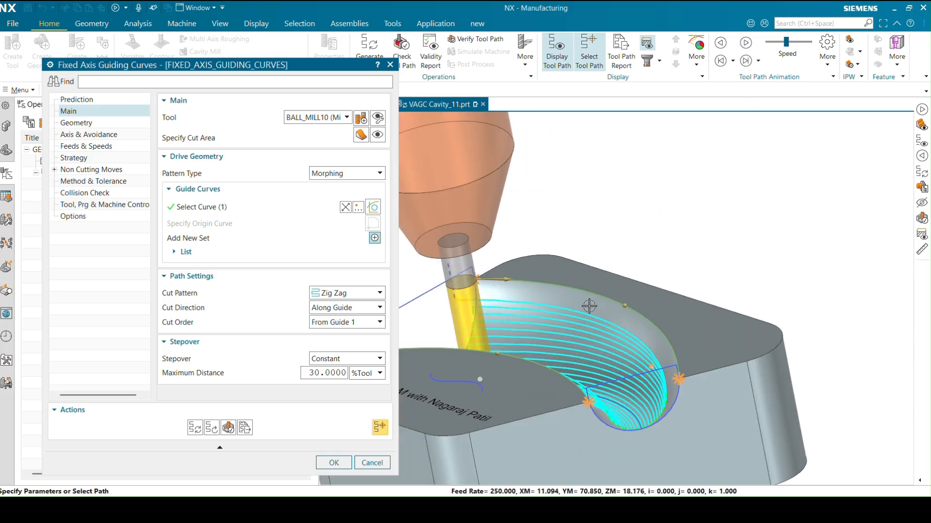
pyautogui.moveTo(589, 306); pyautogui.dragTo(581, 314)
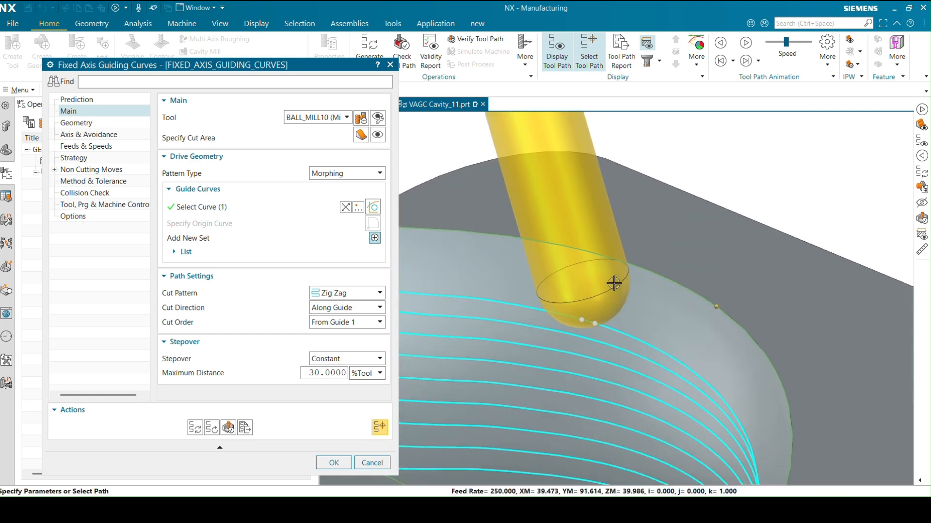
pyautogui.moveTo(607, 287)
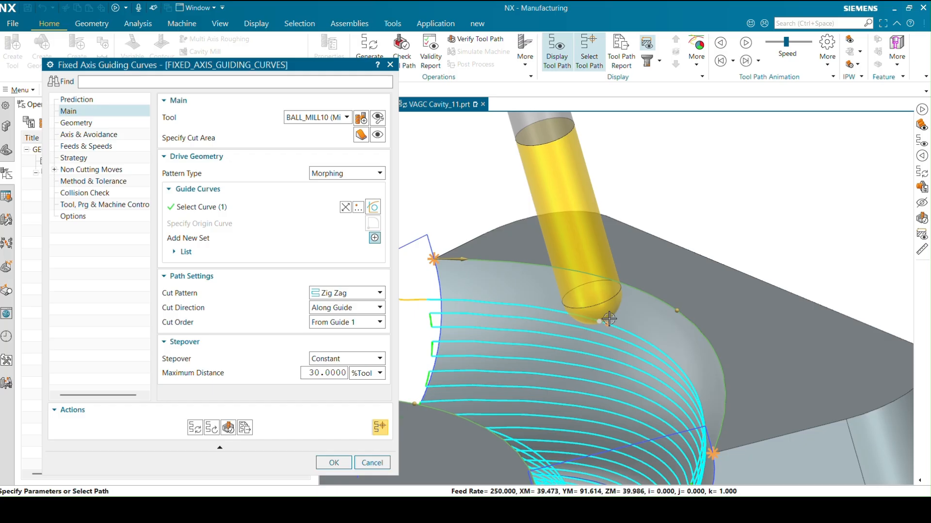
pyautogui.moveTo(607, 321)
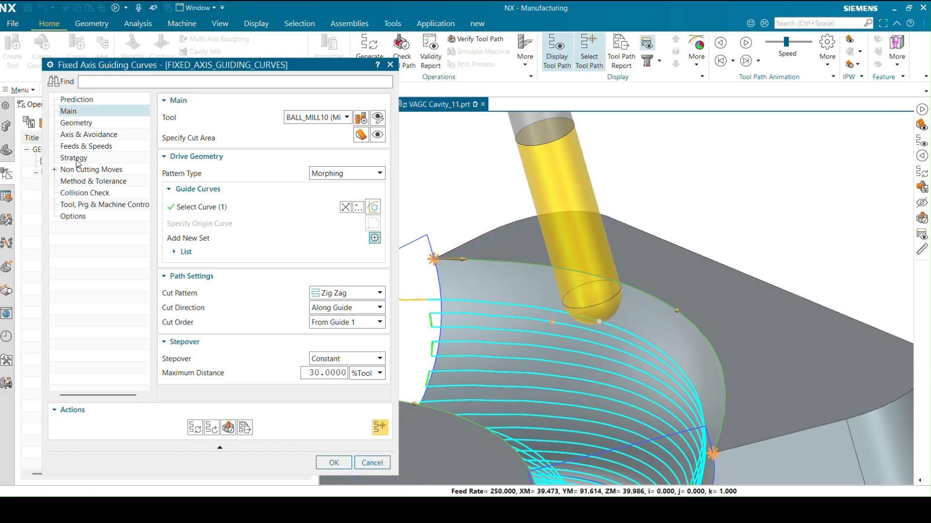
# - In Strategy's Trim and Extend, give the first guide a 5 mm lateral extend
pyautogui.click(73, 157)
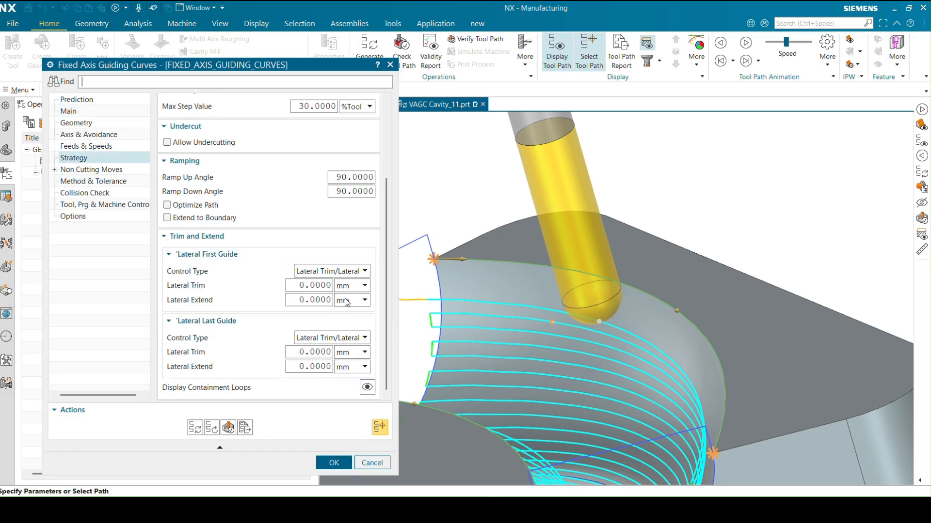
pyautogui.moveTo(187, 302)
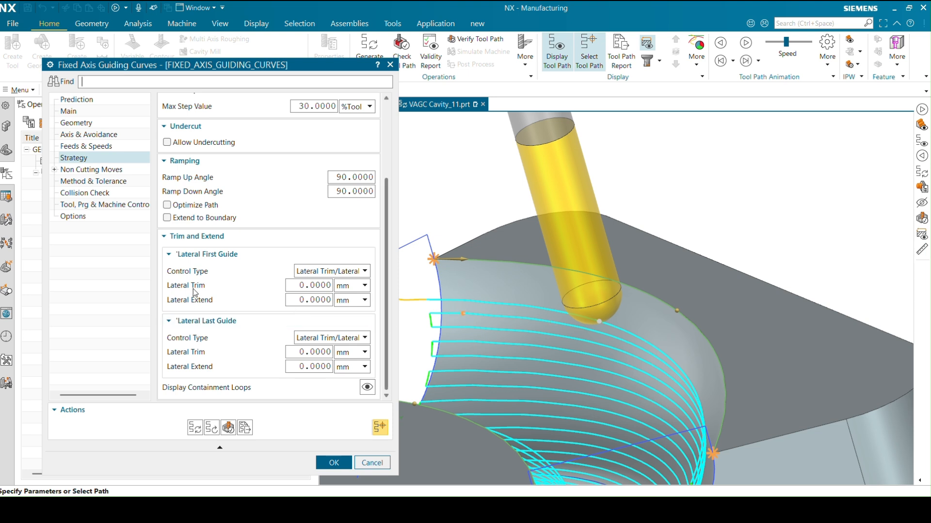
pyautogui.moveTo(190, 295)
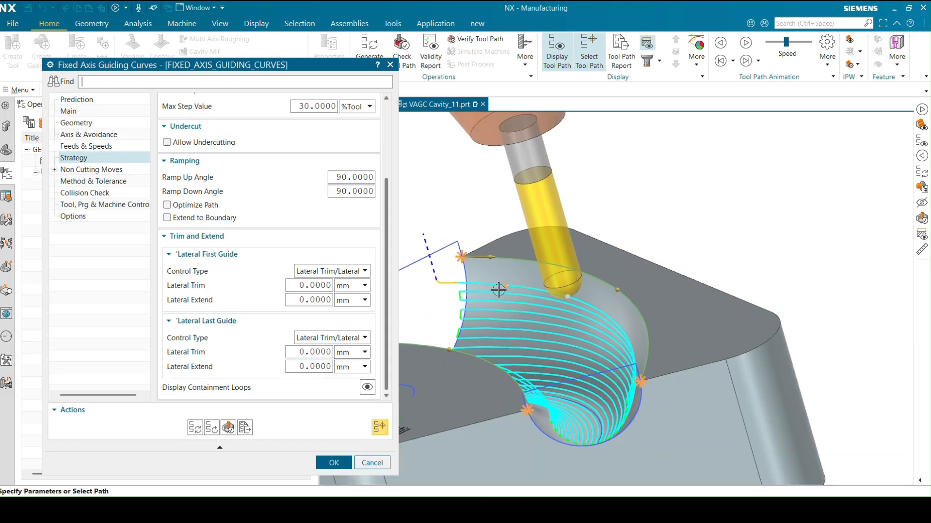
pyautogui.moveTo(221, 298)
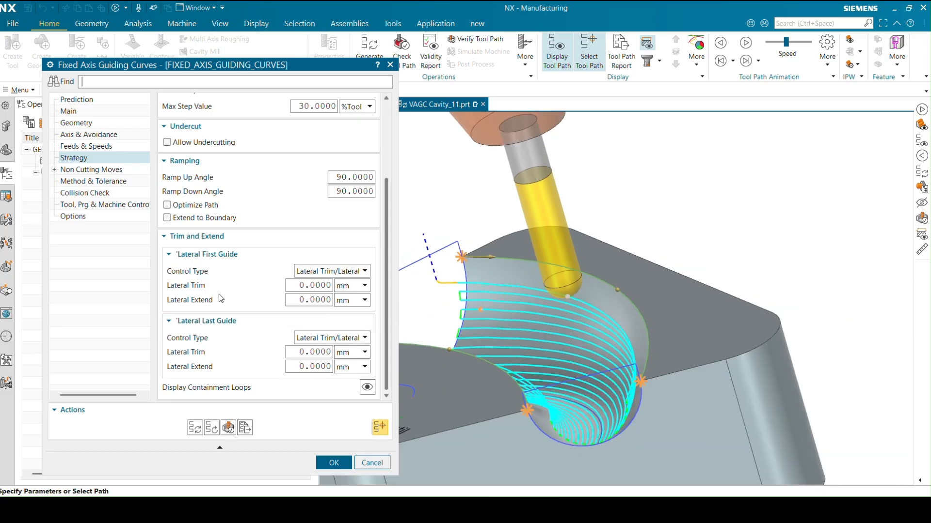
pyautogui.moveTo(314, 315)
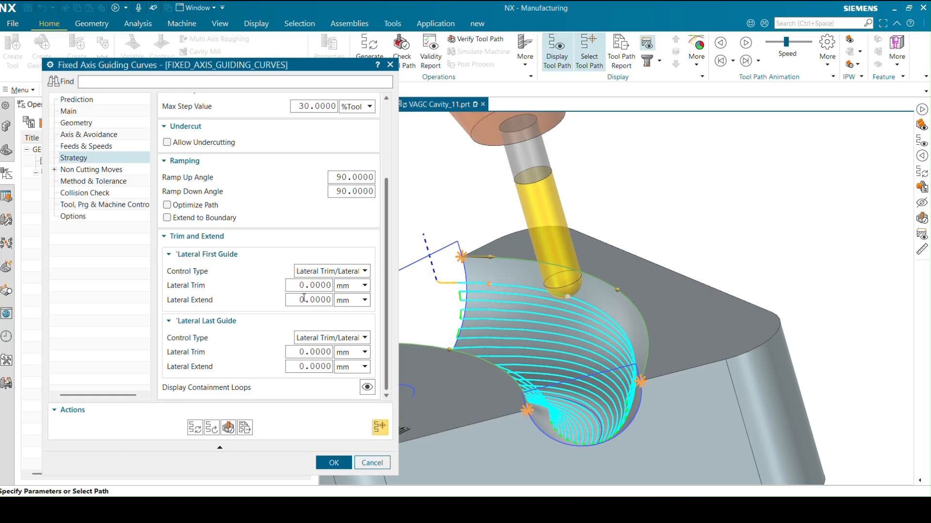
pyautogui.write('5')
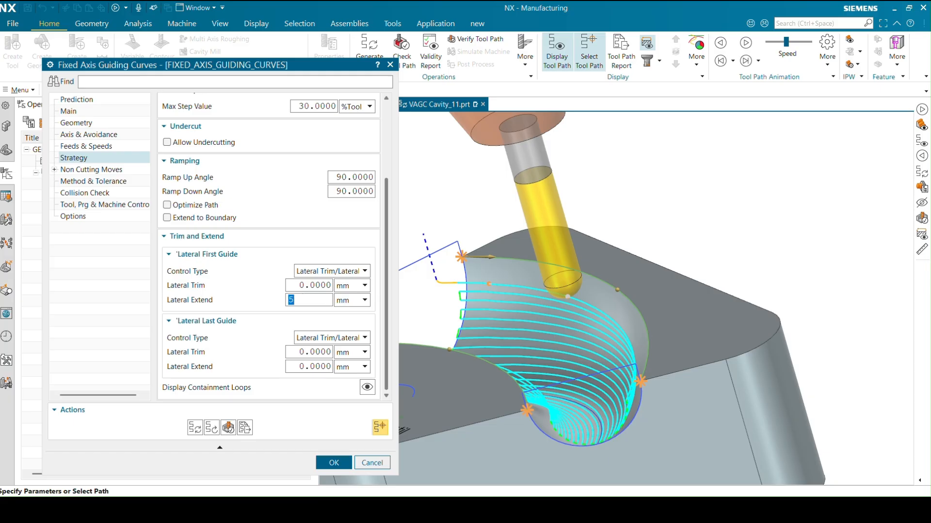
pyautogui.moveTo(195, 428)
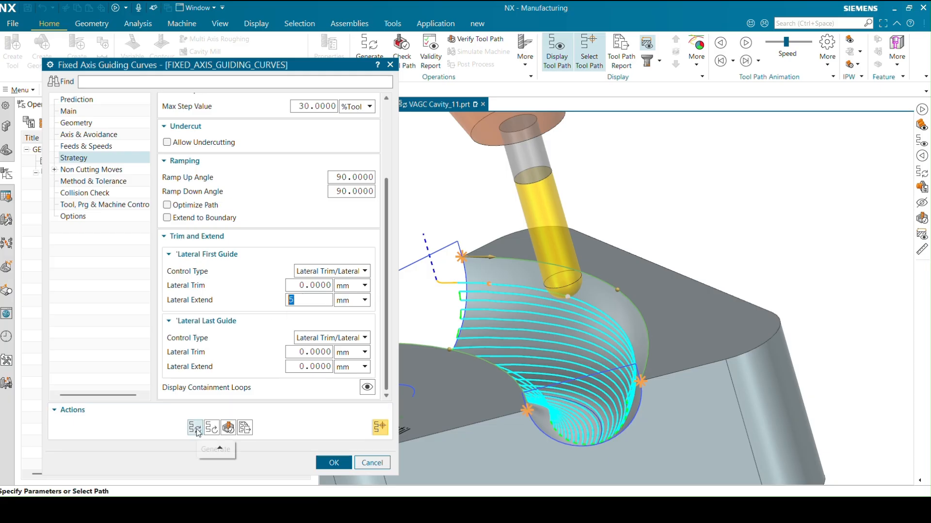
# - Regenerate, raise the first guide's lateral extend to 10 mm and inspect the longer path
pyautogui.click(194, 427)
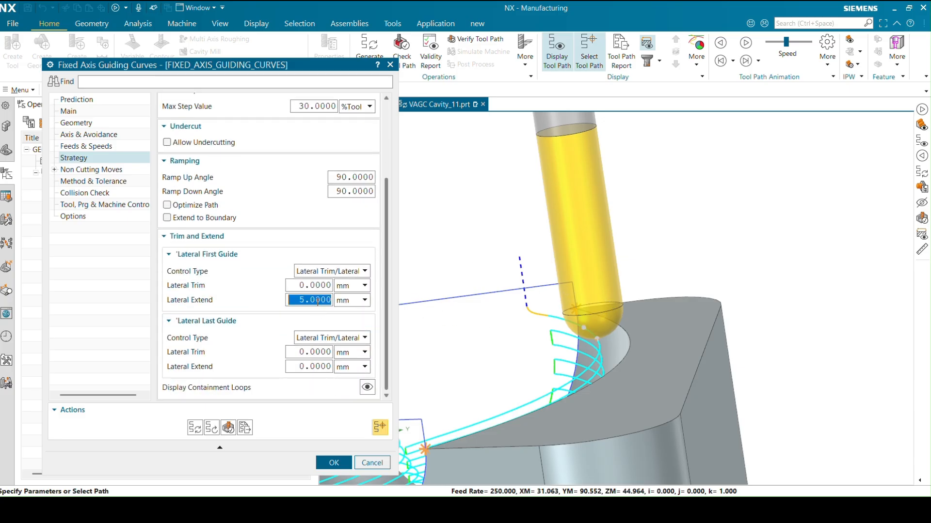
pyautogui.write('10')
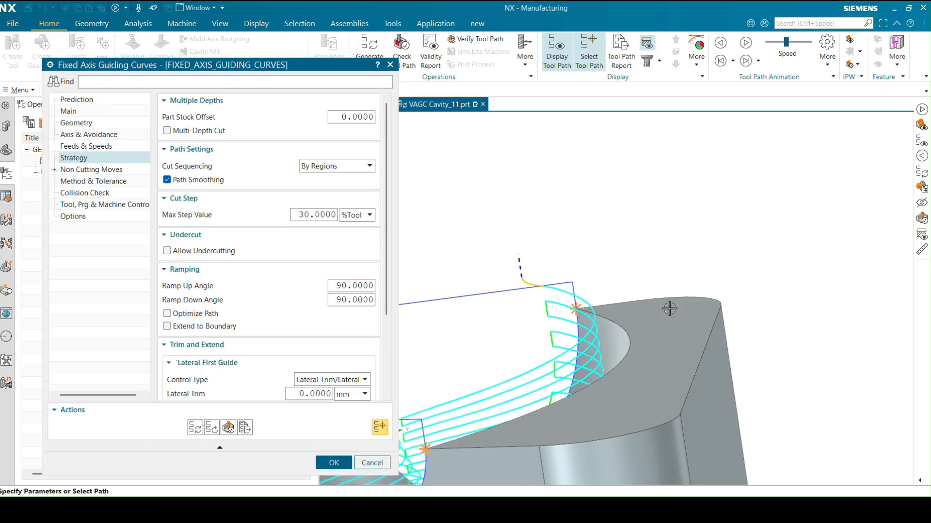
pyautogui.moveTo(665, 308); pyautogui.dragTo(652, 314)
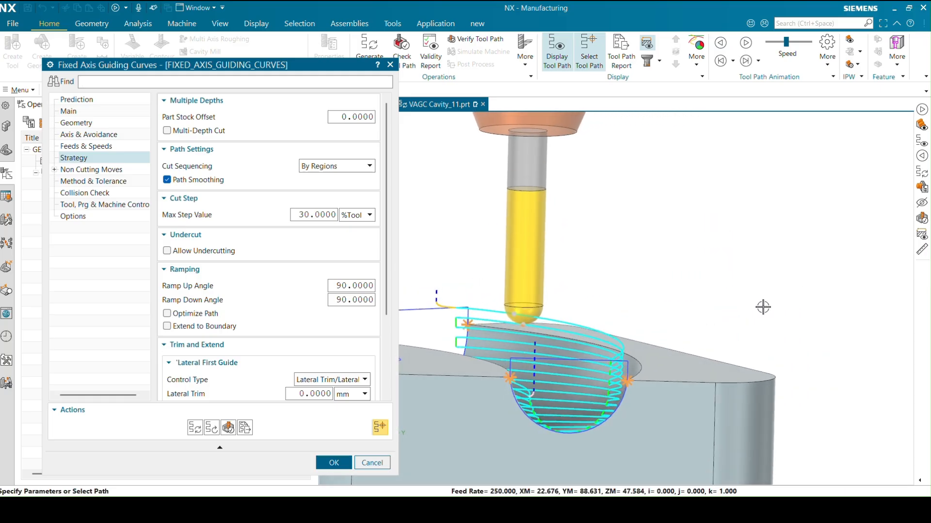
pyautogui.moveTo(763, 308); pyautogui.dragTo(719, 338)
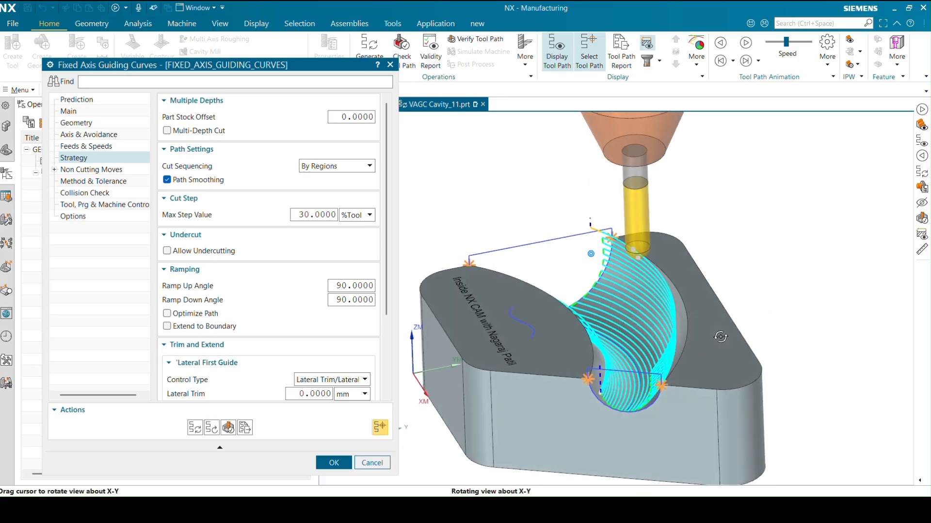
pyautogui.scroll(-3)
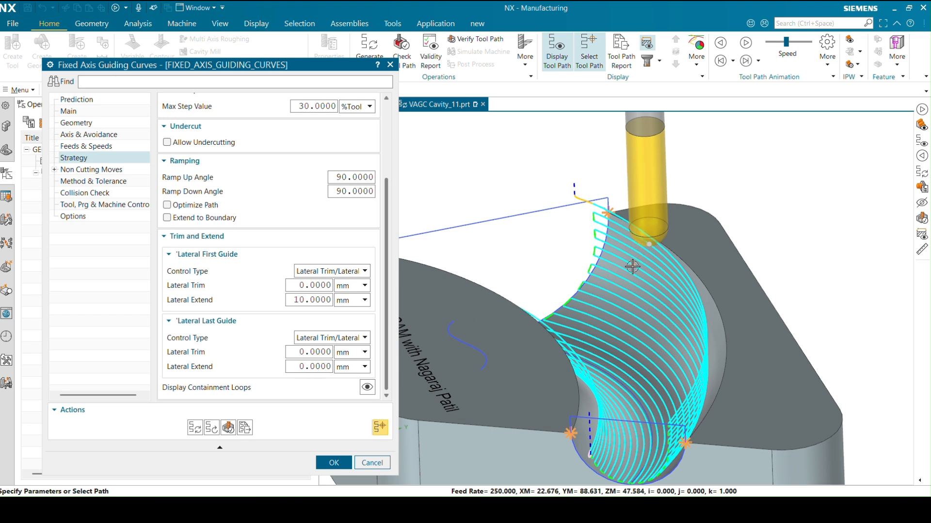
pyautogui.moveTo(568, 334)
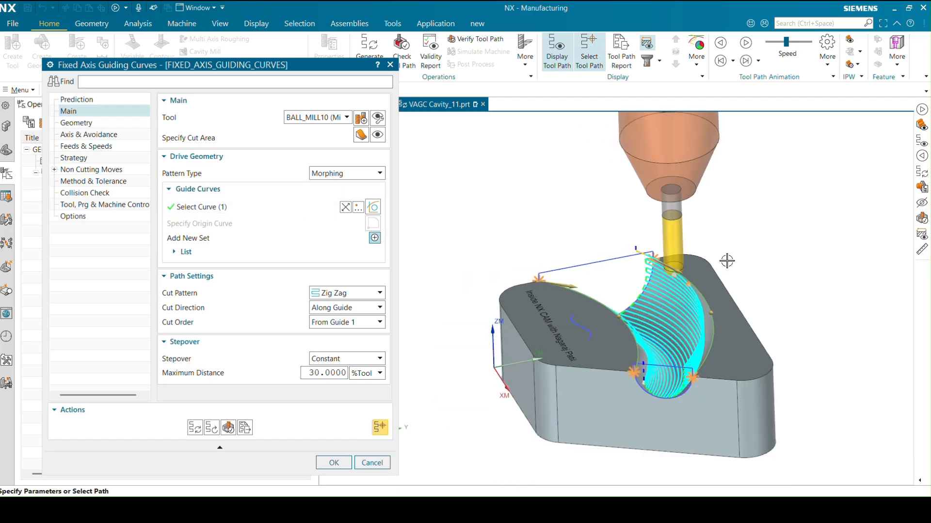
# - Switch the pattern to Constant Offset, show the Guide Curves List and start re-picking the guide
pyautogui.moveTo(727, 261); pyautogui.dragTo(722, 260)
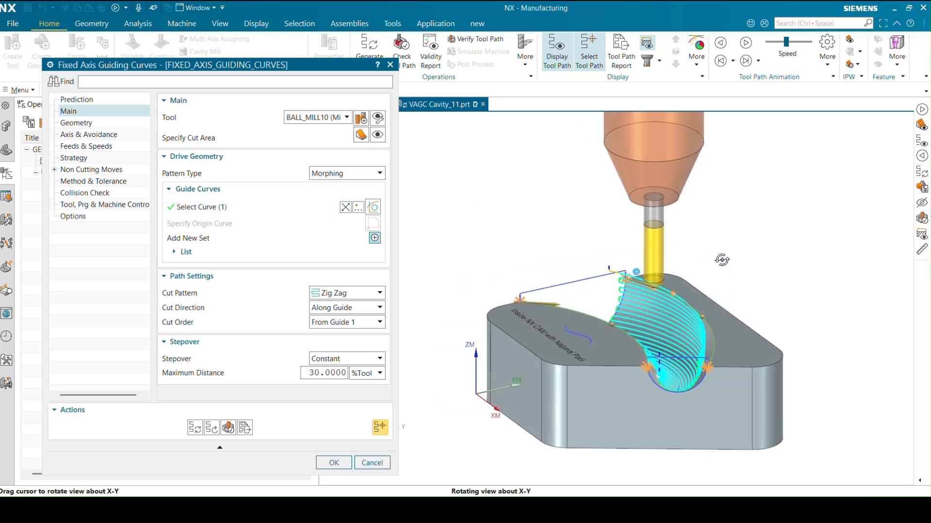
pyautogui.moveTo(721, 259); pyautogui.dragTo(567, 322)
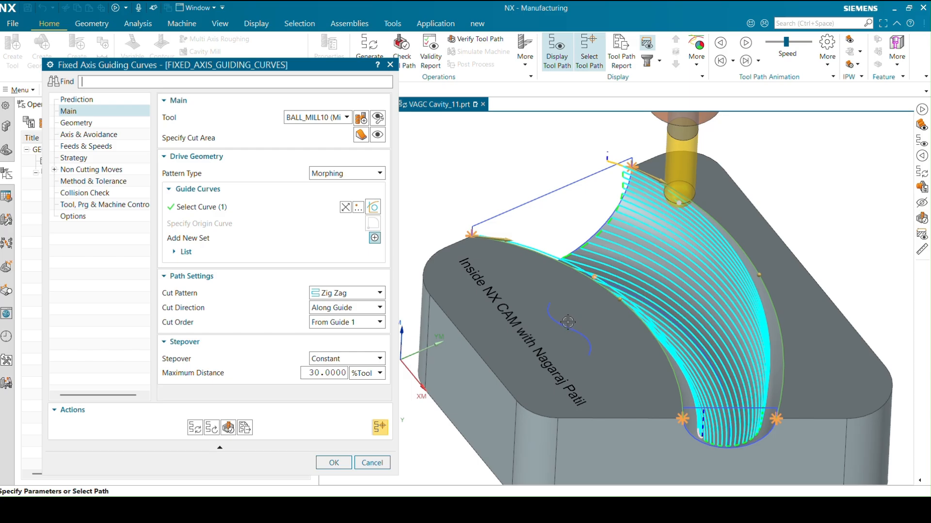
pyautogui.moveTo(615, 308)
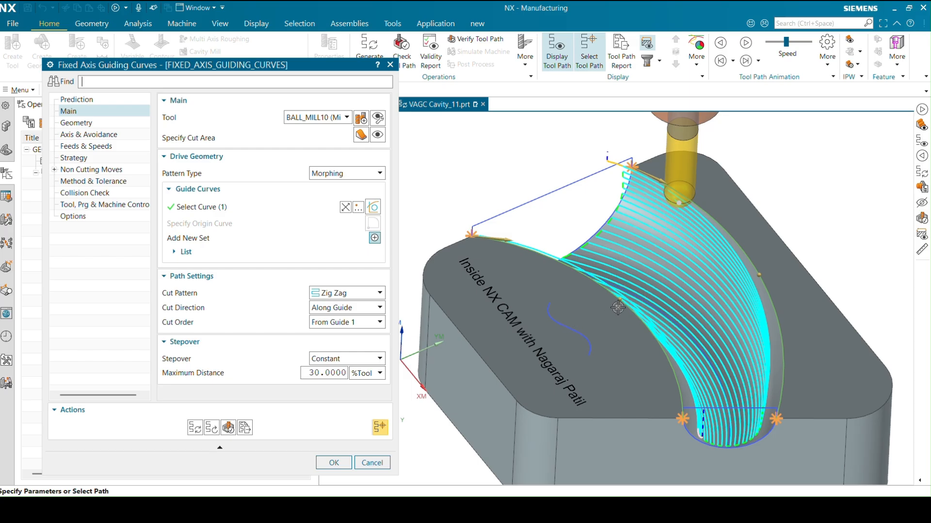
pyautogui.moveTo(335, 172)
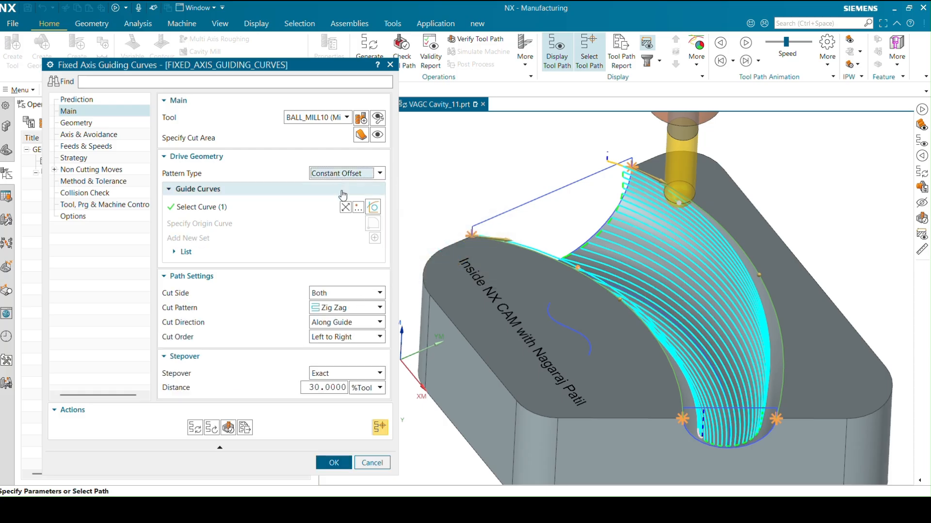
pyautogui.moveTo(362, 219)
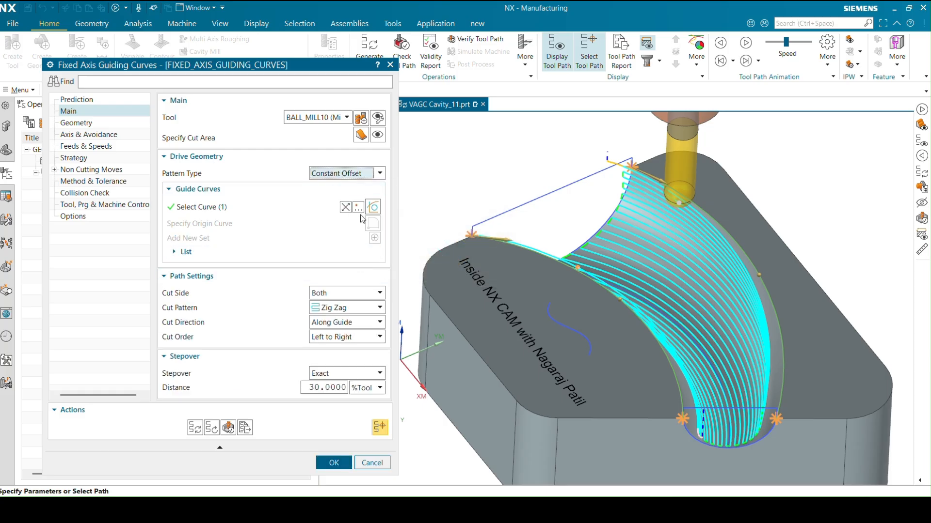
pyautogui.click(185, 252)
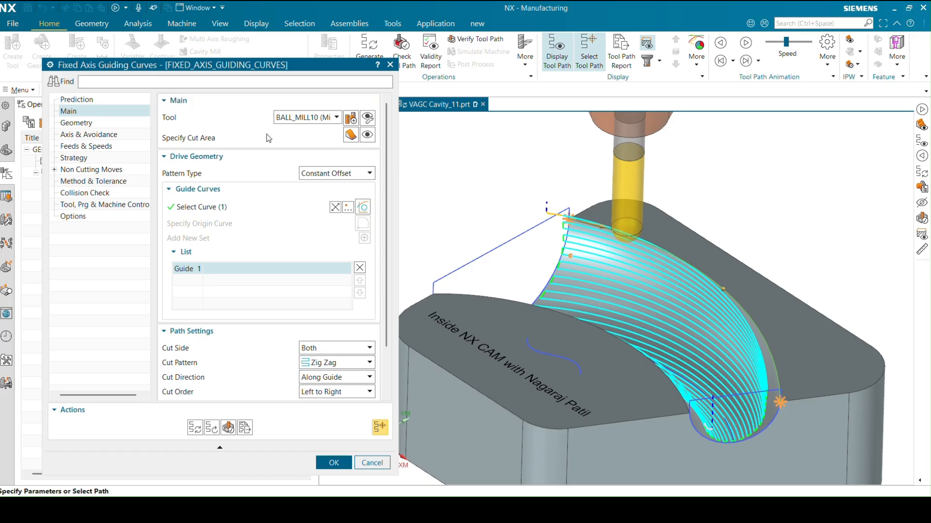
pyautogui.moveTo(379, 213)
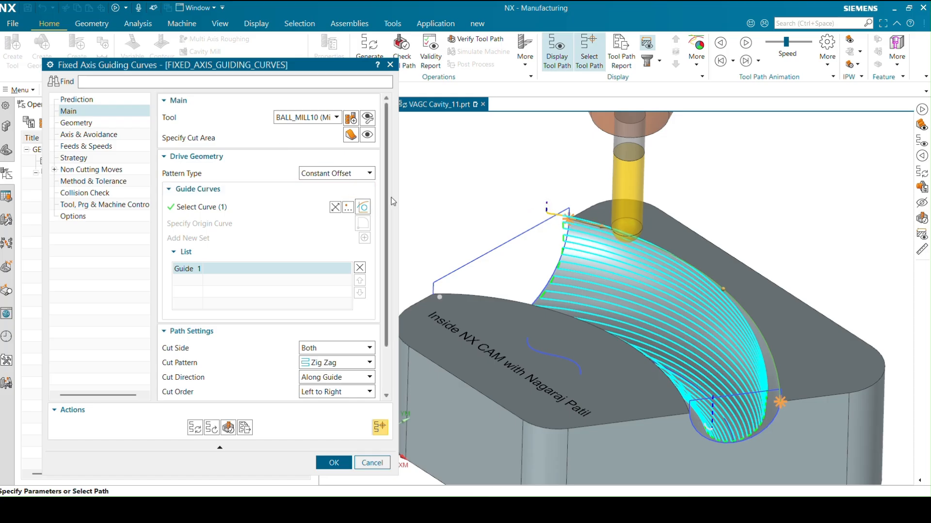
pyautogui.click(363, 207)
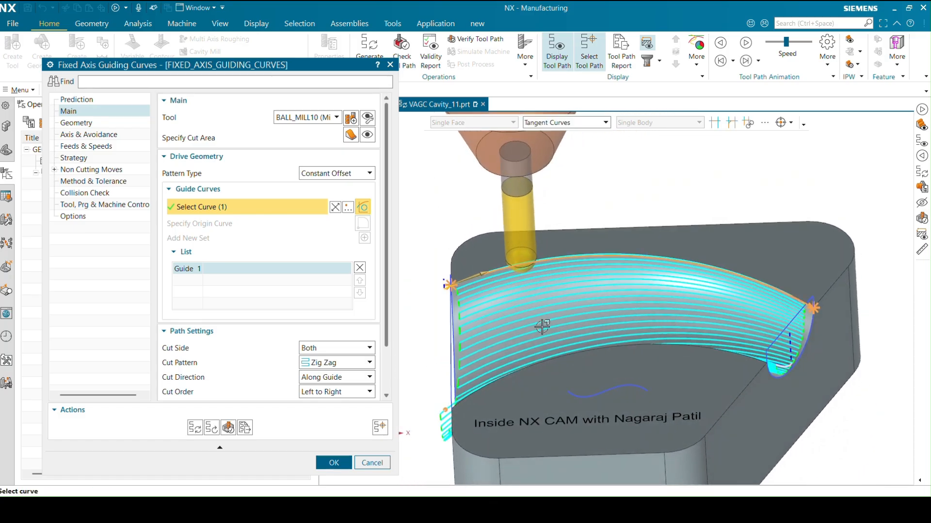
pyautogui.moveTo(481, 308)
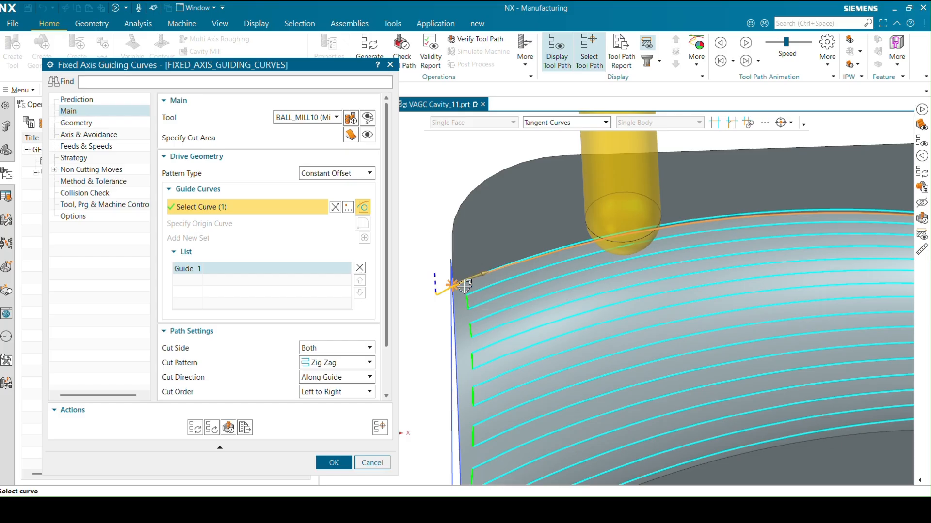
pyautogui.moveTo(477, 299)
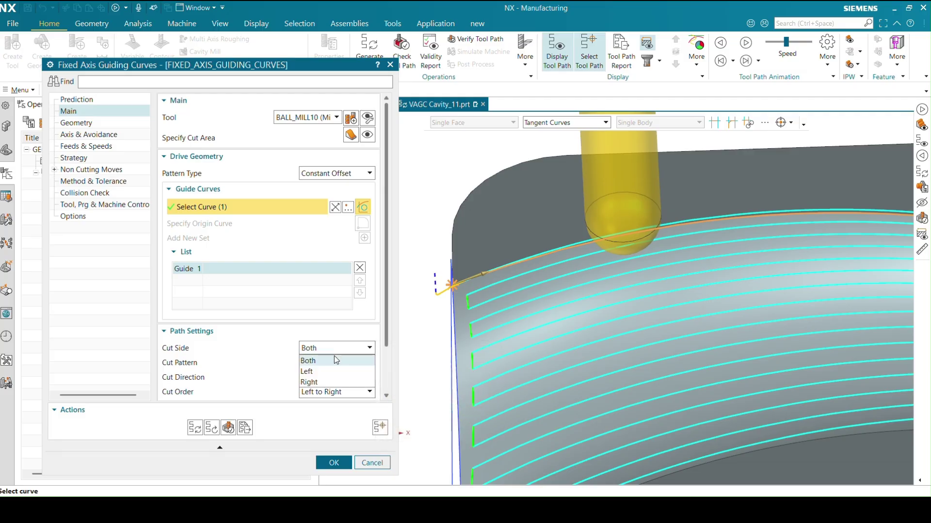
# - Set Cut Side to Right and generate, raising the single-guide trim-and-extend error
pyautogui.click(308, 382)
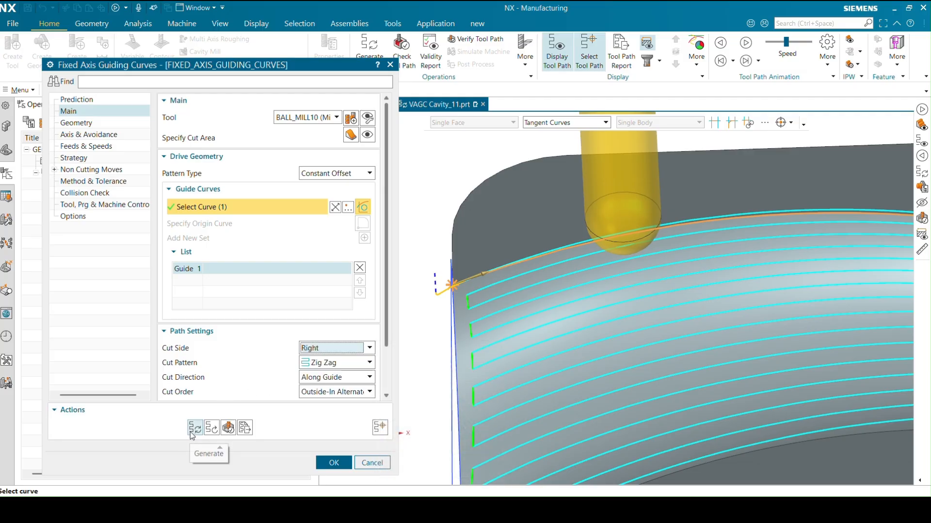
pyautogui.click(195, 428)
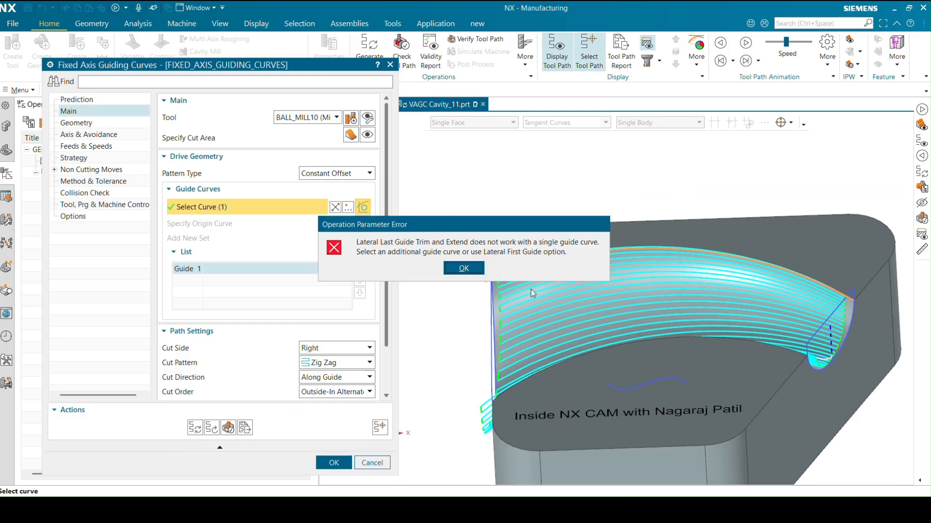
# - Dismiss the error, regenerate the constant-offset toolpath, inspect it and return to Main
pyautogui.click(463, 268)
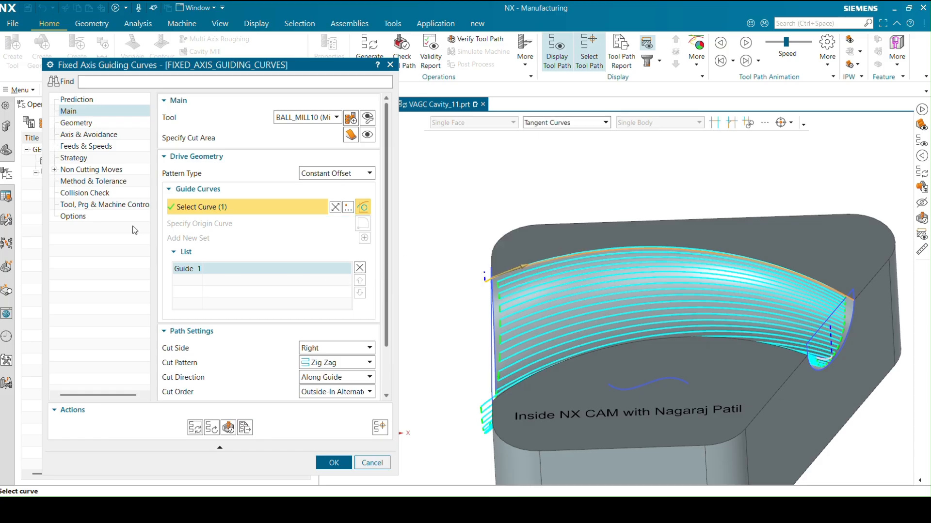
pyautogui.moveTo(340, 237)
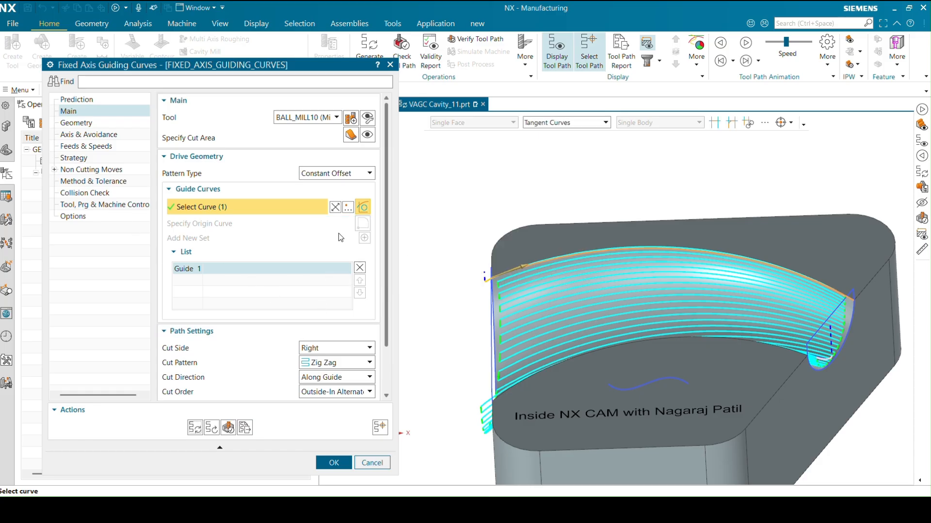
pyautogui.moveTo(82, 135)
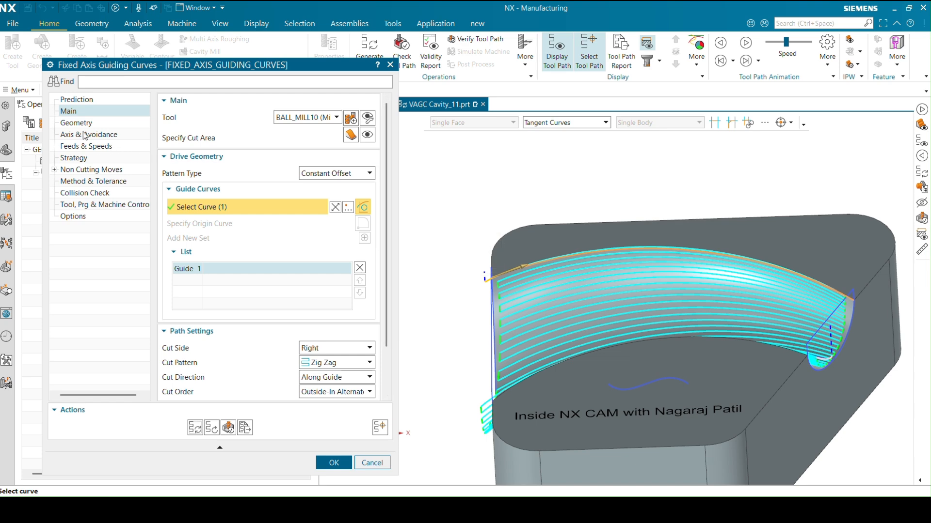
pyautogui.click(60, 157)
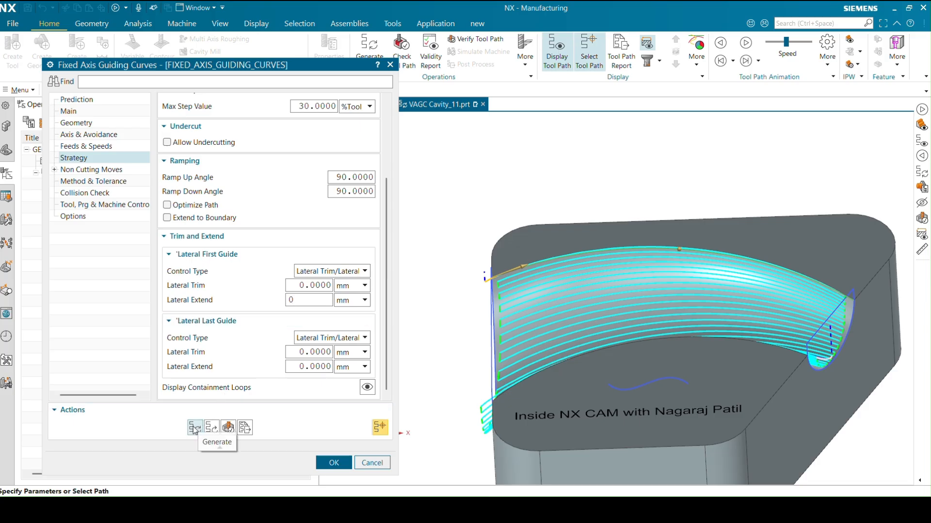
pyautogui.click(194, 427)
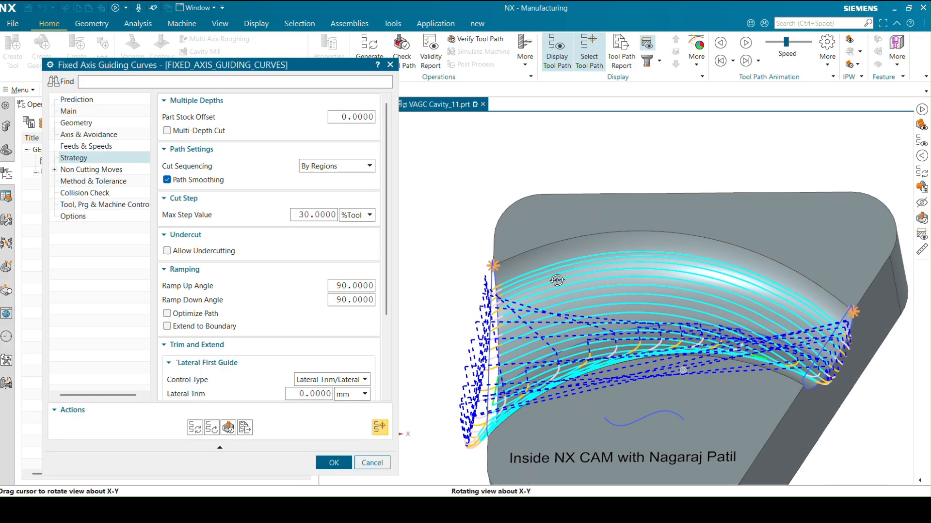
pyautogui.moveTo(558, 281); pyautogui.dragTo(572, 271)
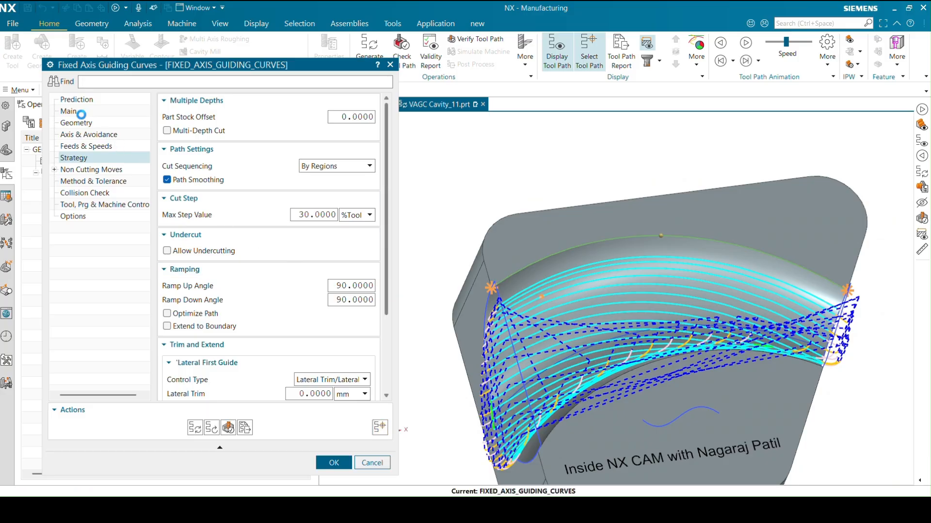
pyautogui.click(68, 110)
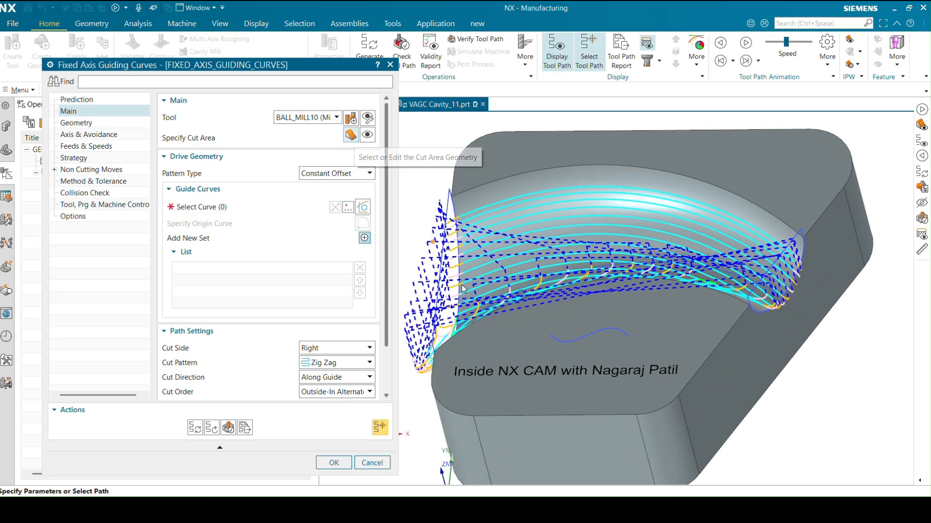
# - Pick the cavity floor face as cut area and the floor spline as guide curve, Cut Side Both
pyautogui.click(349, 134)
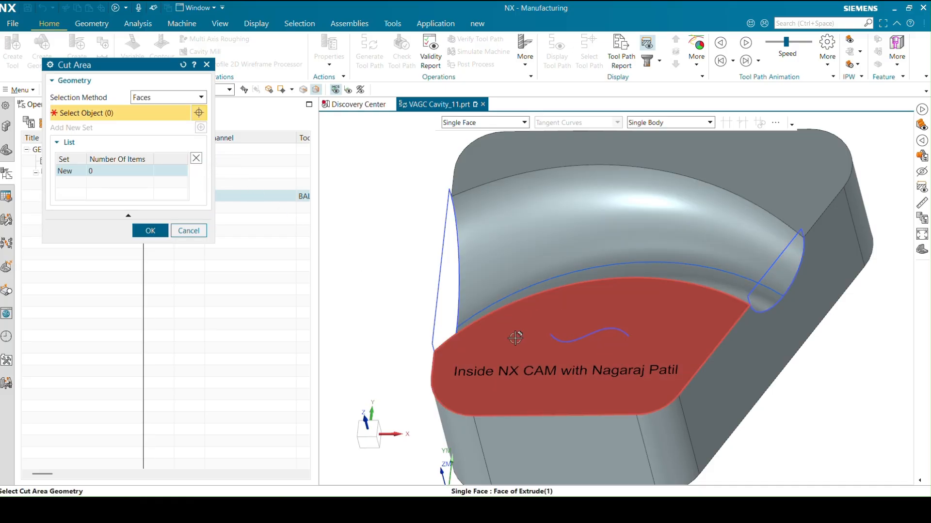
pyautogui.click(149, 230)
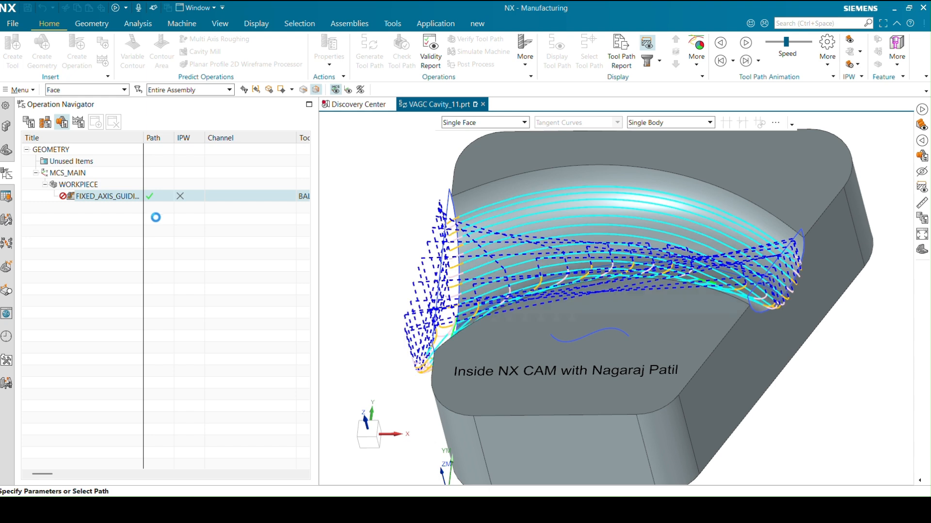
pyautogui.doubleClick(105, 196)
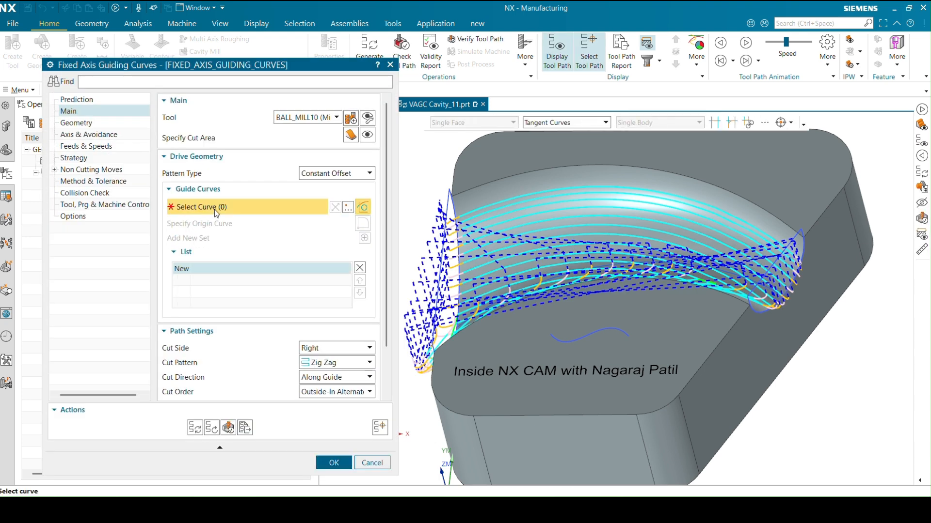
pyautogui.click(588, 334)
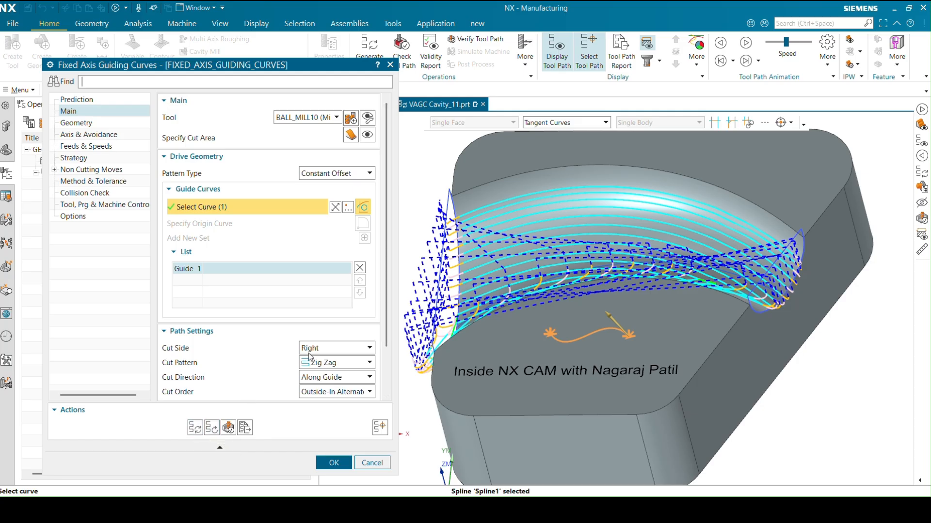
pyautogui.click(336, 348)
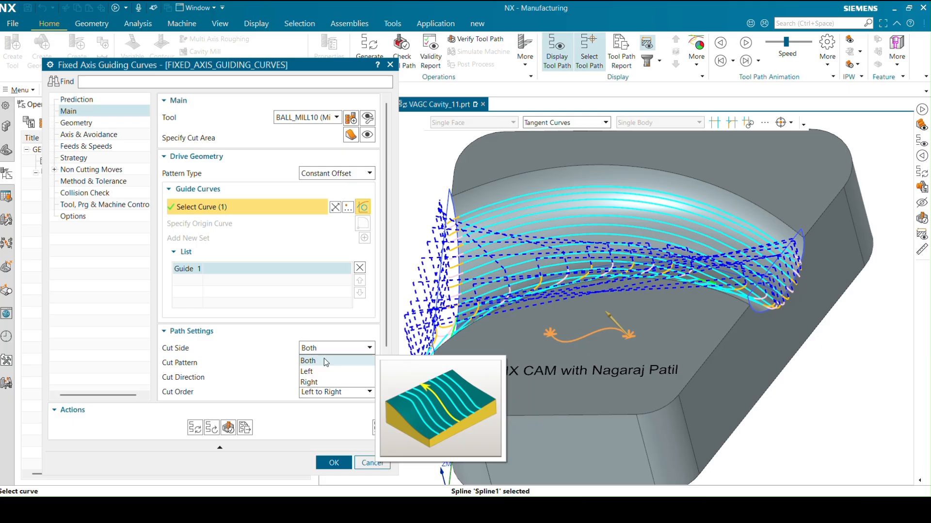
pyautogui.moveTo(323, 370)
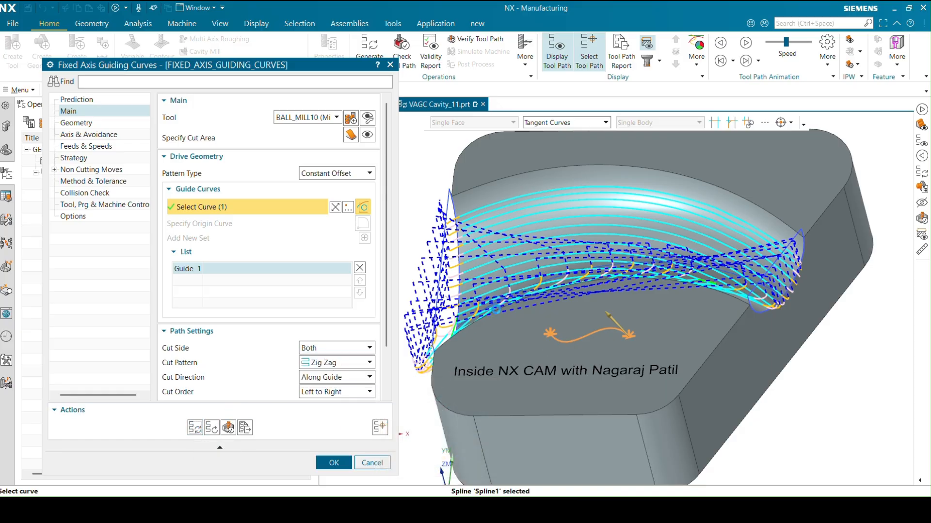
# - Generate the constant-offset toolpath across the floor face from the spline
pyautogui.click(333, 463)
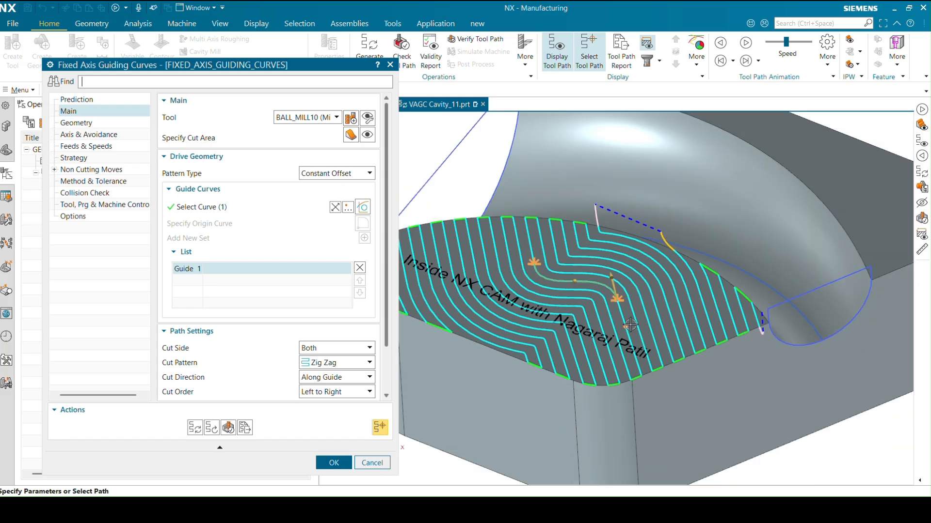
pyautogui.moveTo(657, 246)
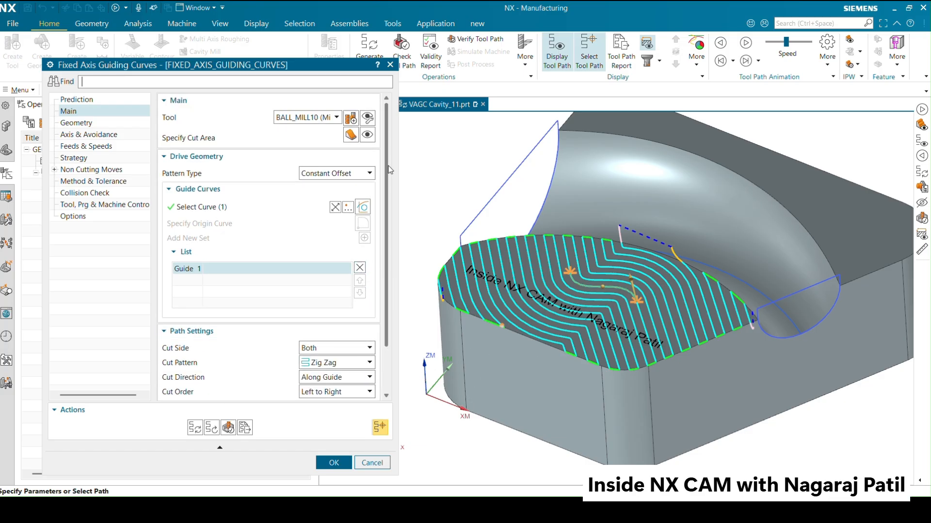
pyautogui.moveTo(335, 175)
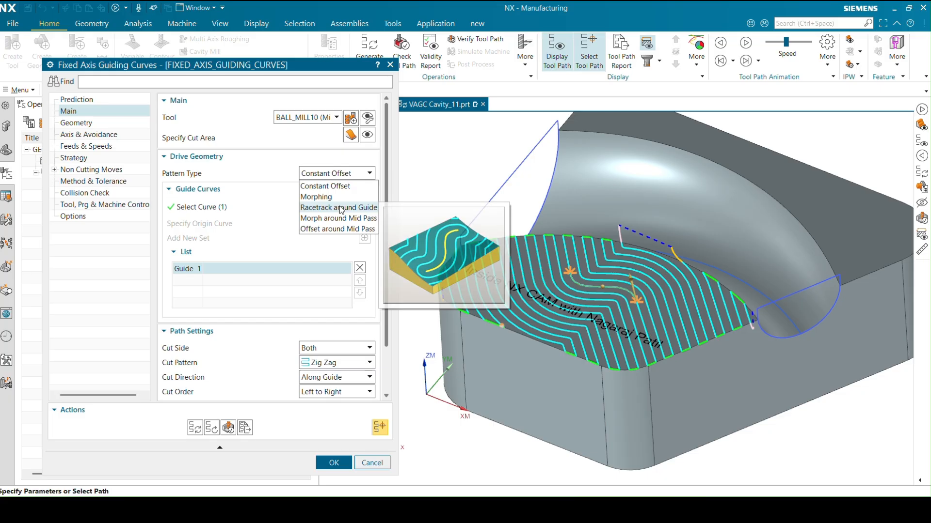
# - Generate a Racetrack around Guide toolpath, then switch Pattern Type to Morph around Mid Pass
pyautogui.click(339, 208)
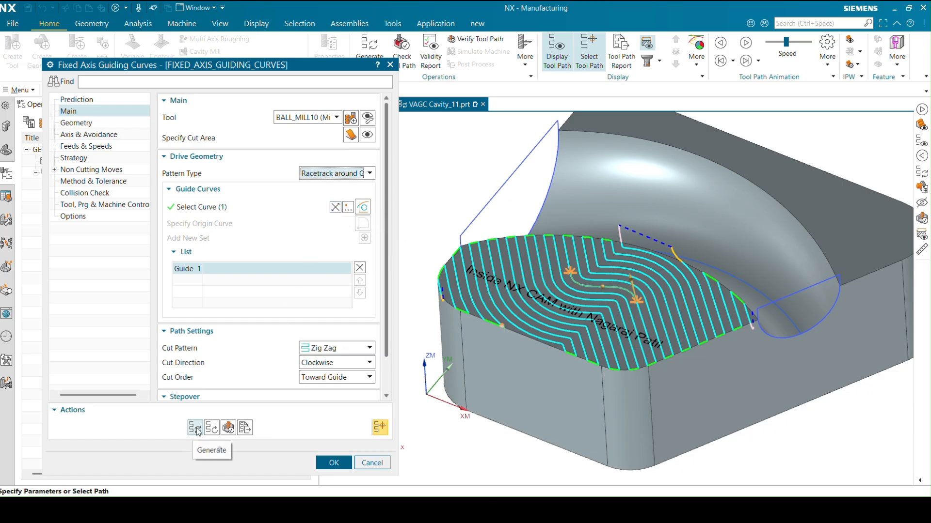
pyautogui.click(334, 463)
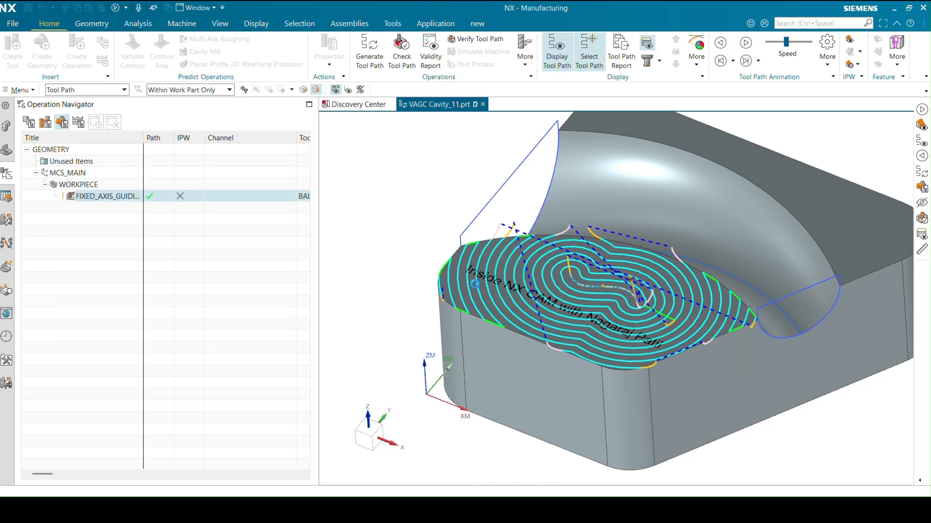
pyautogui.doubleClick(105, 196)
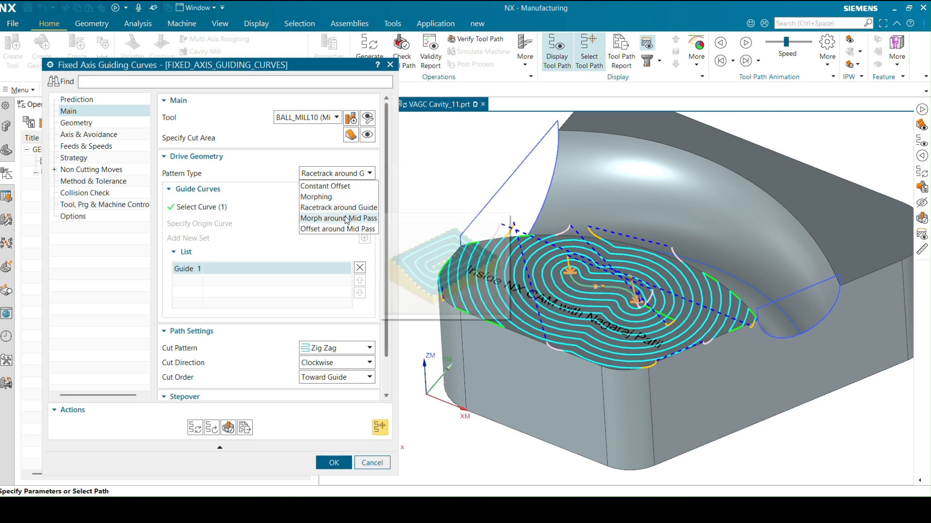
pyautogui.click(338, 218)
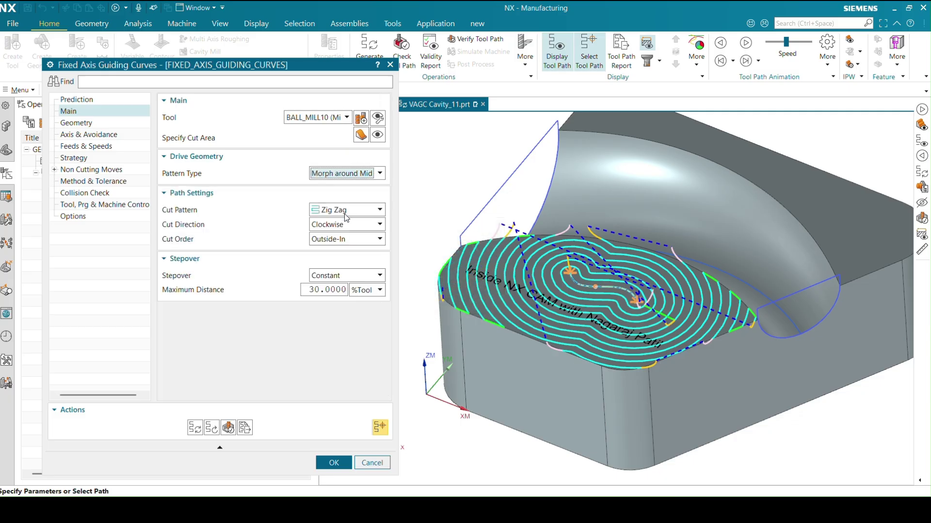
pyautogui.moveTo(479, 301)
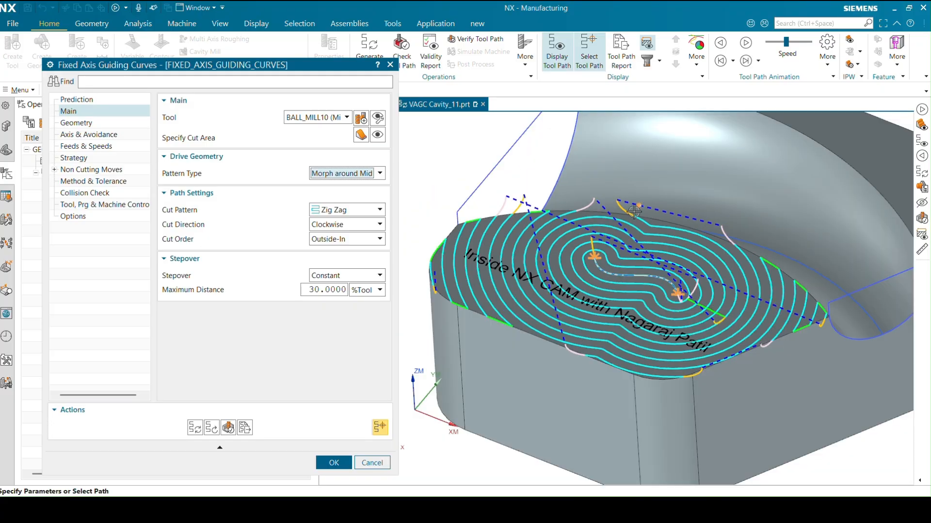
pyautogui.moveTo(332, 178)
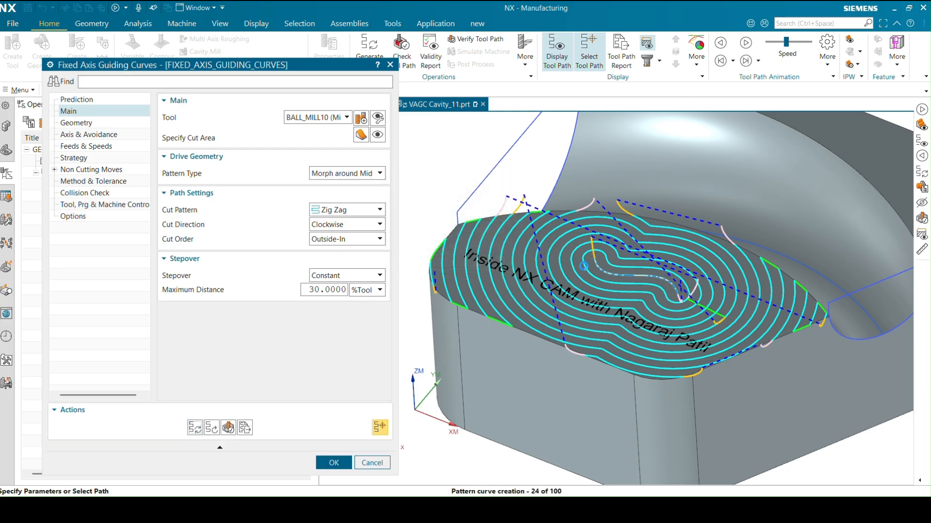
# - Generate the morph toolpath, inspect it, and set Cut Order to Inside-Out
pyautogui.click(334, 462)
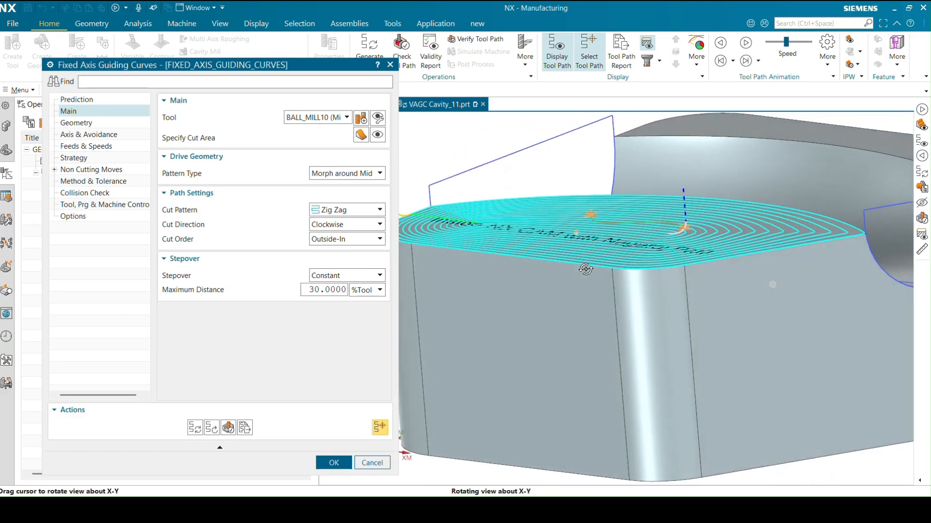
pyautogui.moveTo(585, 269); pyautogui.dragTo(562, 250)
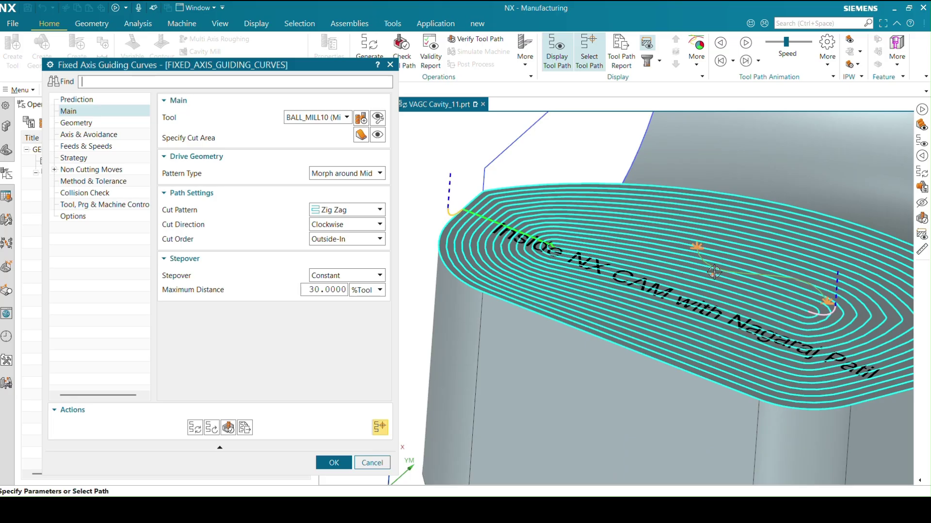
pyautogui.moveTo(809, 325)
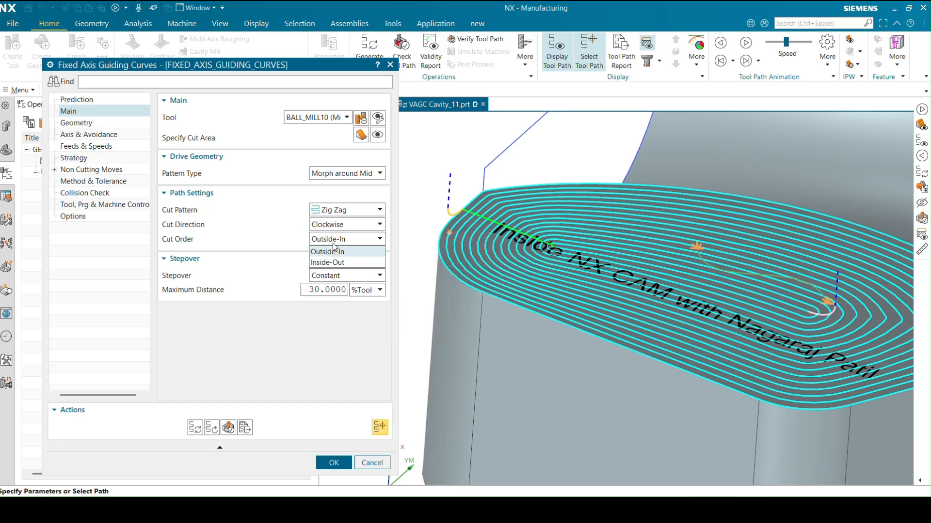
pyautogui.click(327, 262)
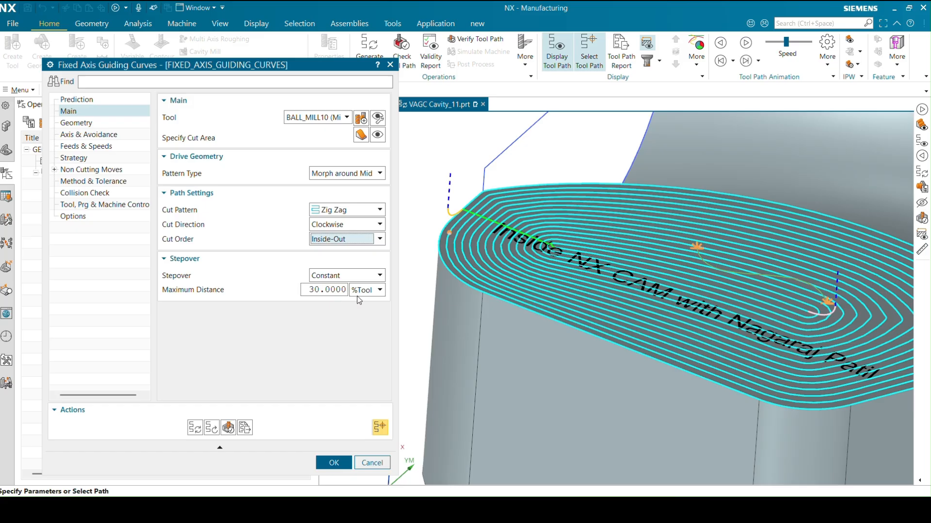
pyautogui.moveTo(748, 295)
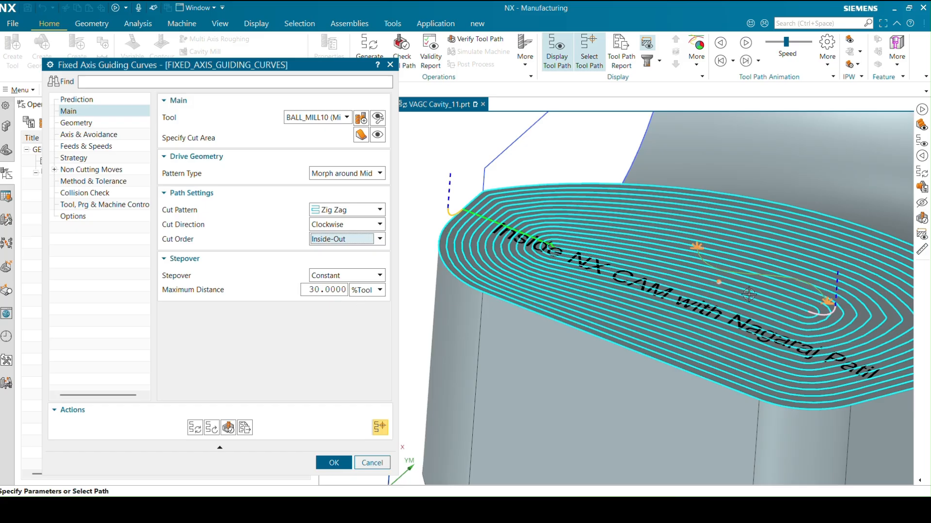
pyautogui.moveTo(402, 254)
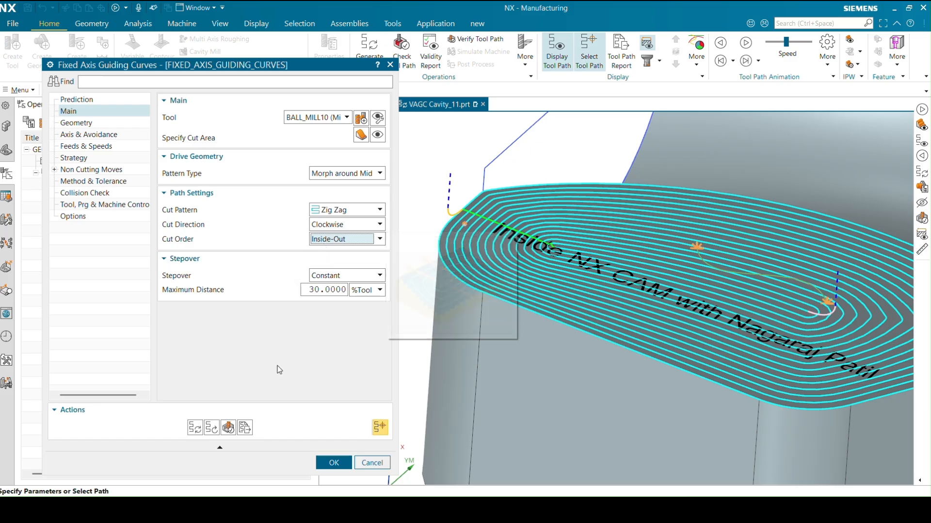
# - Regenerate the Inside-Out toolpath, play the animation to end of motion, keeping Cut Direction Clockwise
pyautogui.click(334, 463)
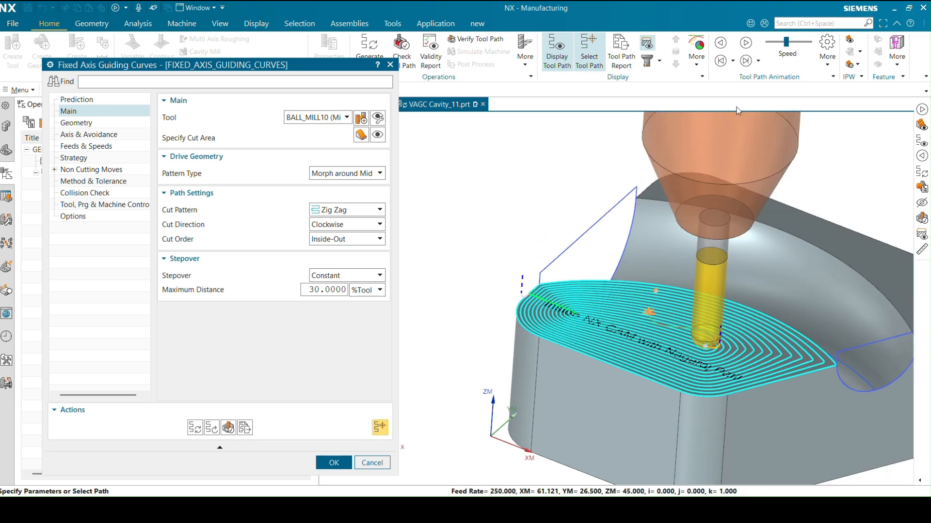
pyautogui.click(745, 60)
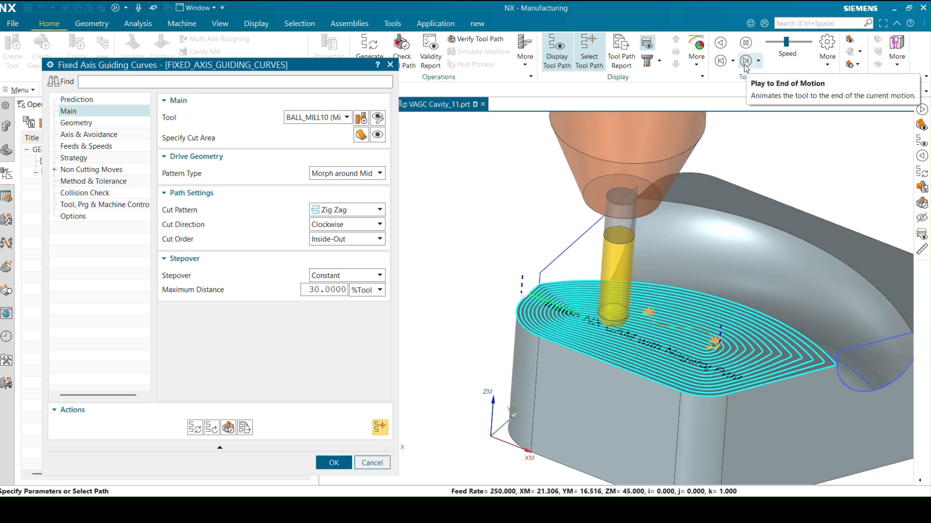
pyautogui.click(746, 61)
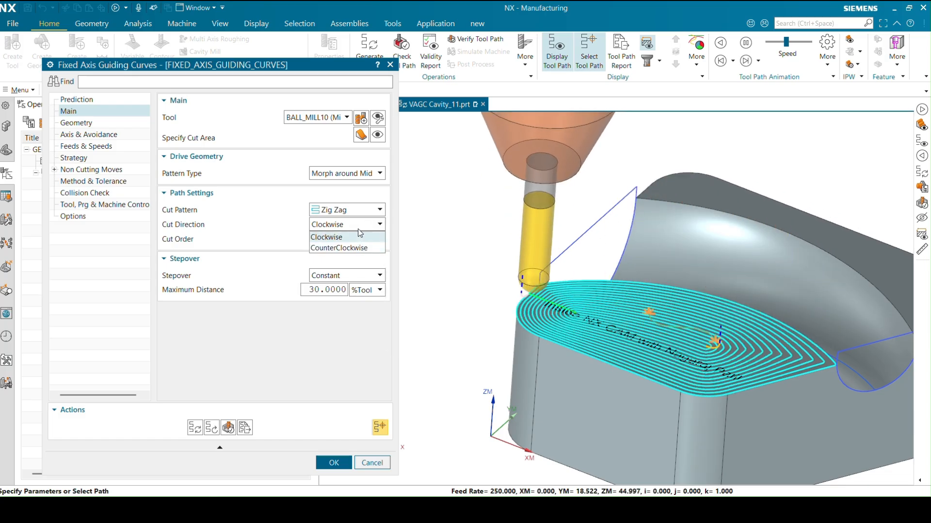
pyautogui.click(326, 236)
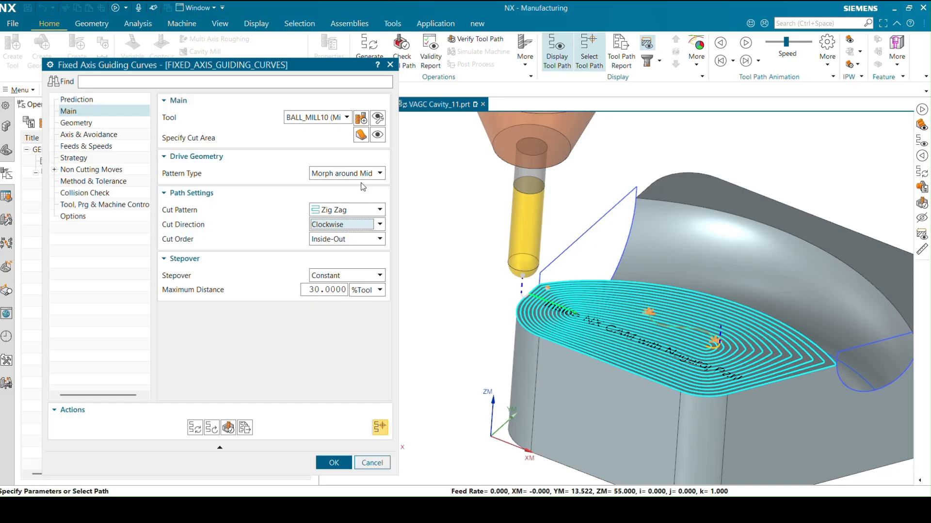
# - Set Pattern Type to Offset around Mid Pass and regenerate the zig-zag toolpath along the guide
pyautogui.click(384, 173)
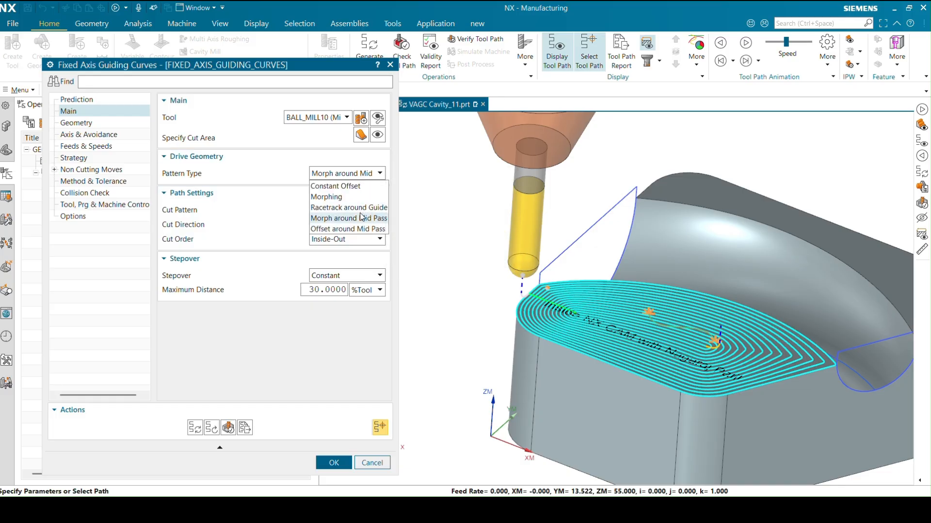
pyautogui.moveTo(358, 232)
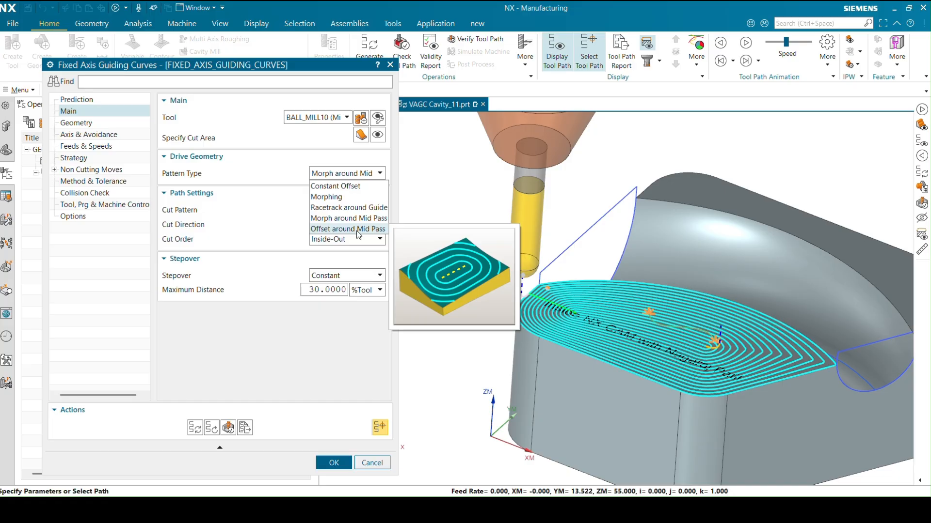
pyautogui.click(348, 229)
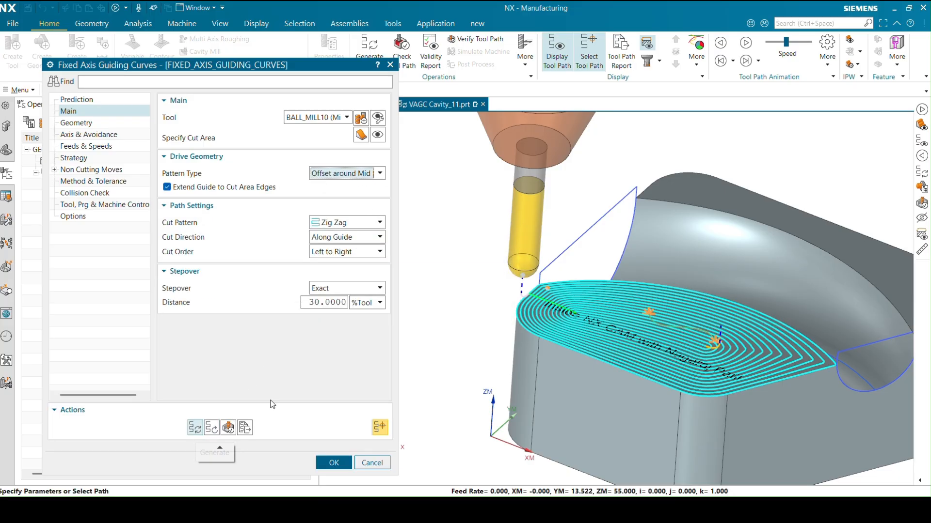
pyautogui.click(333, 463)
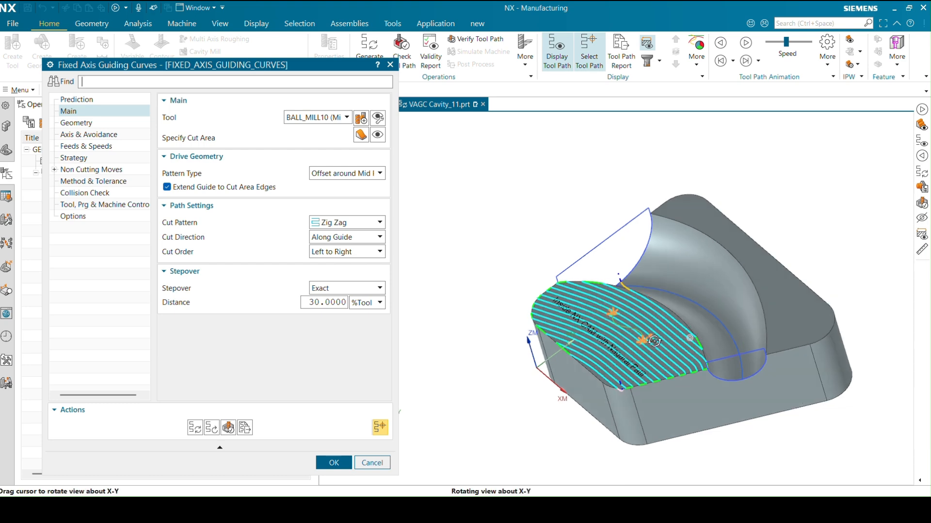
pyautogui.moveTo(652, 339); pyautogui.dragTo(688, 314)
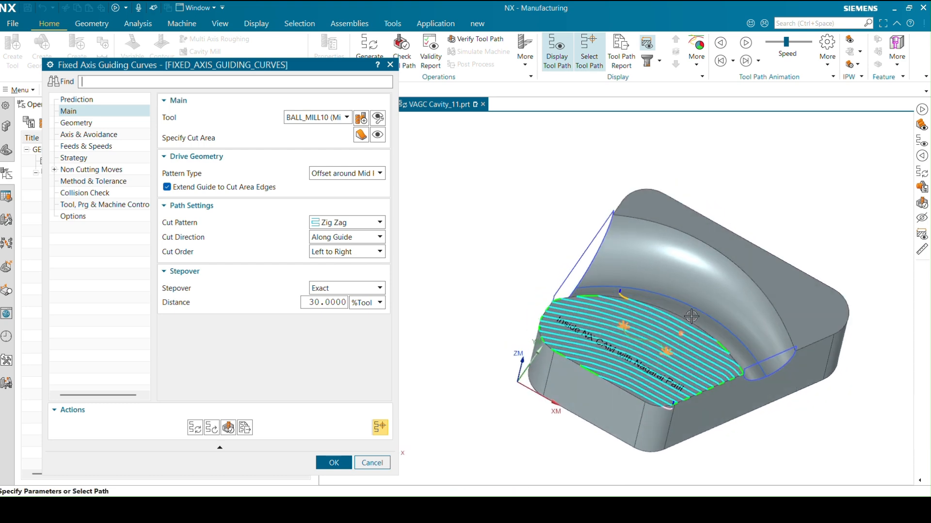
pyautogui.moveTo(691, 316); pyautogui.dragTo(506, 299)
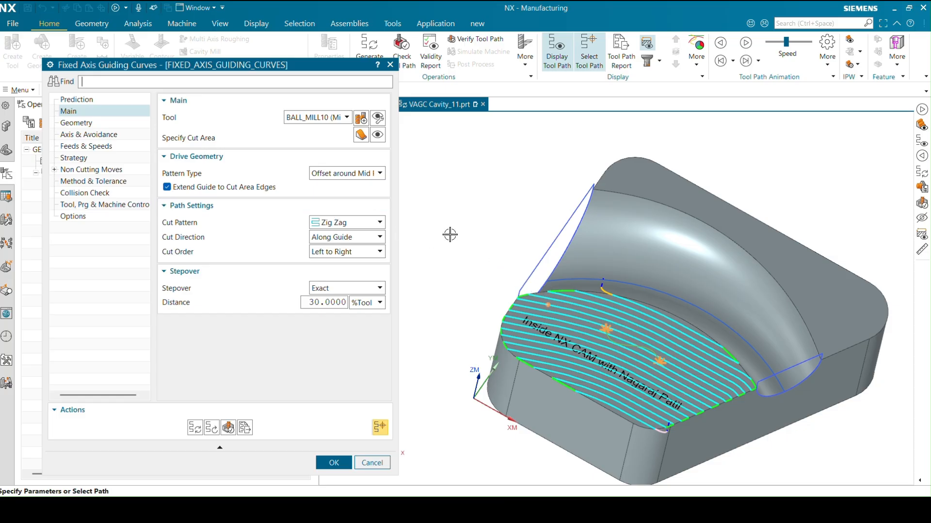
pyautogui.moveTo(222, 190)
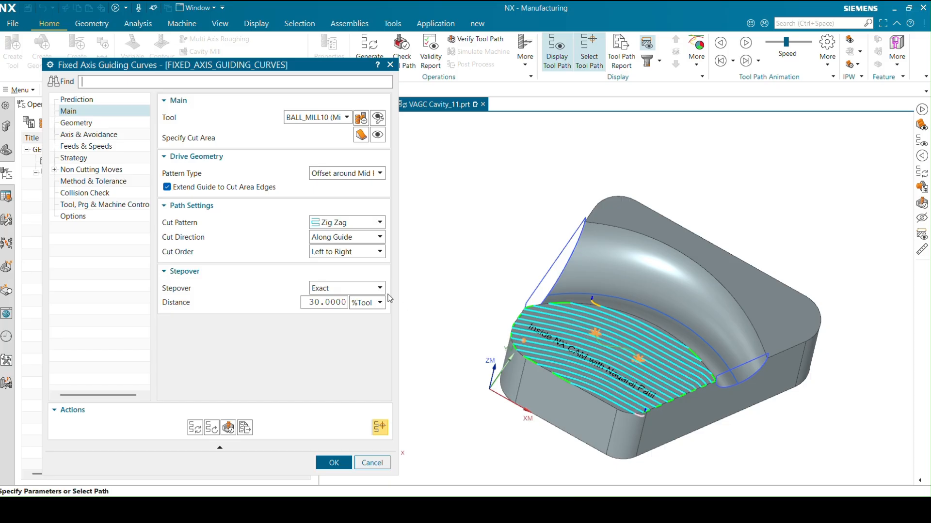
pyautogui.moveTo(210, 190)
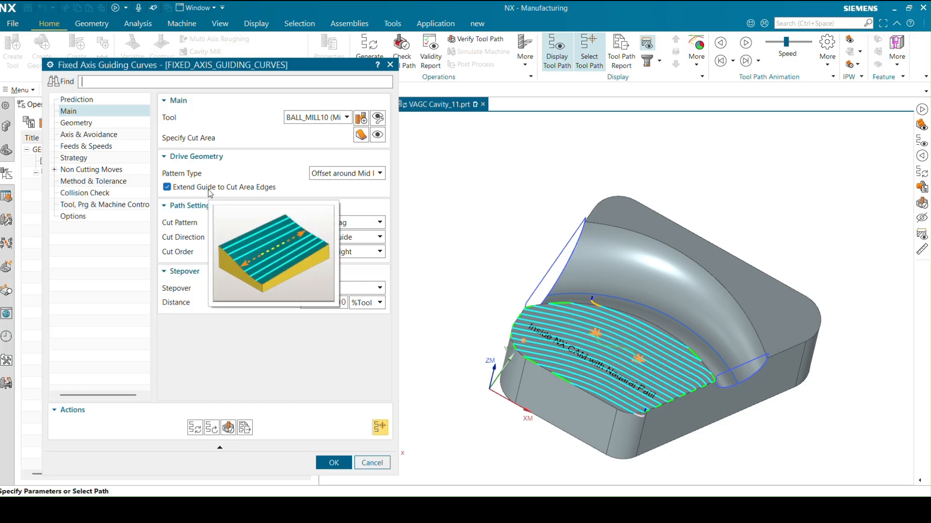
pyautogui.moveTo(252, 194)
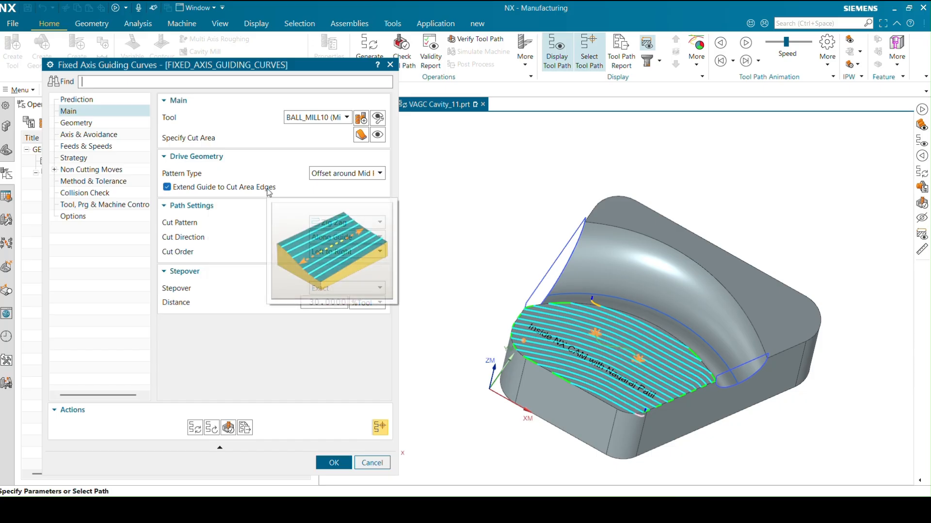
# - Toggle Extend Guide to Cut Area Edges off and on to compare, leaving it enabled
pyautogui.click(166, 187)
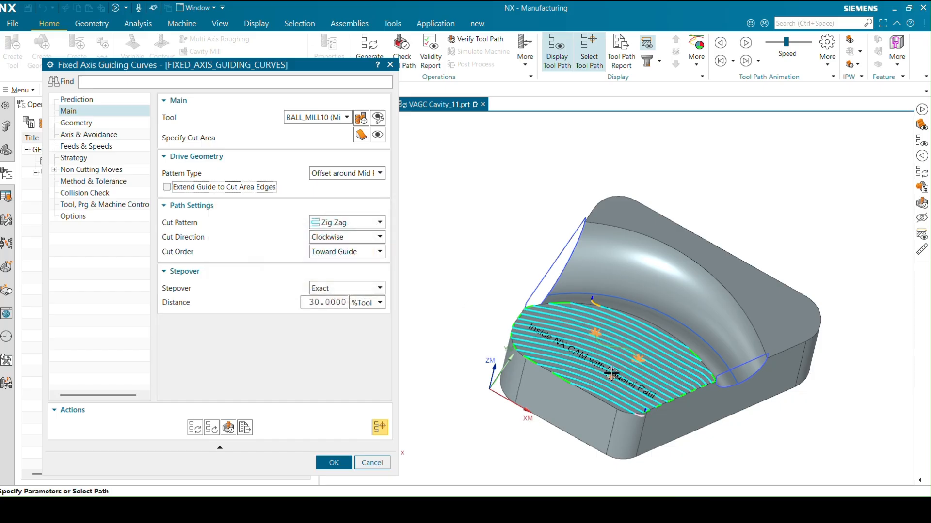
pyautogui.moveTo(216, 188)
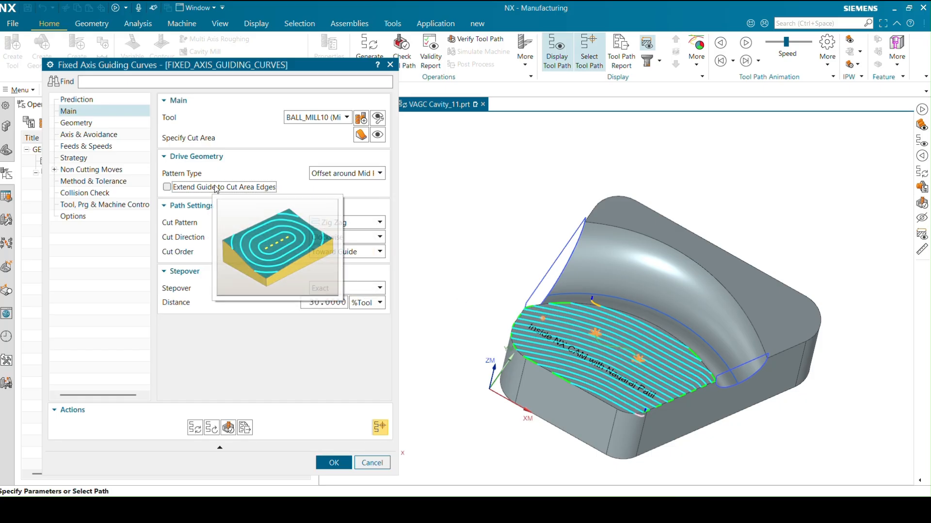
pyautogui.click(167, 187)
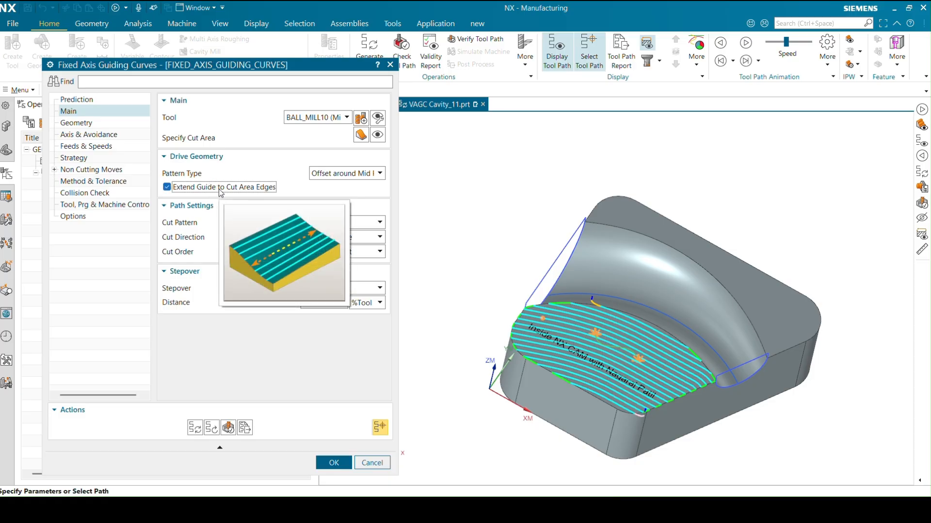
pyautogui.click(166, 188)
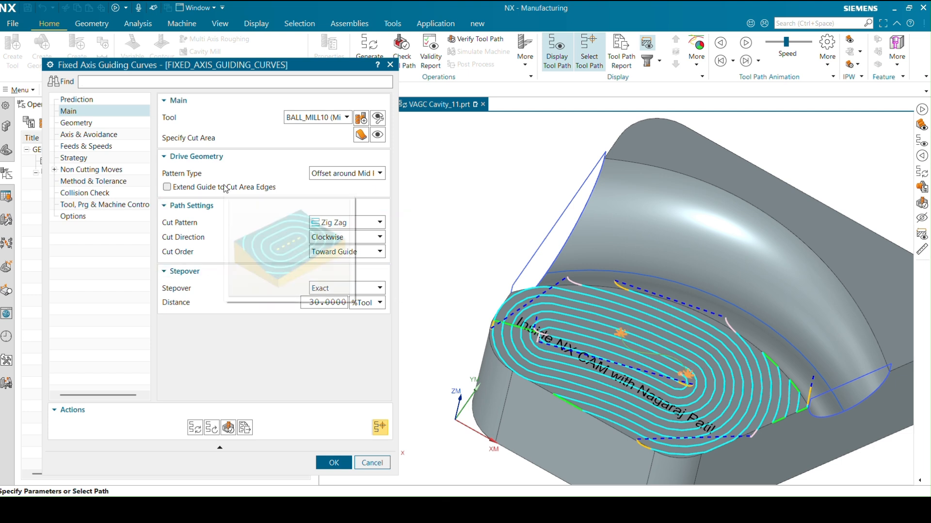
pyautogui.click(166, 187)
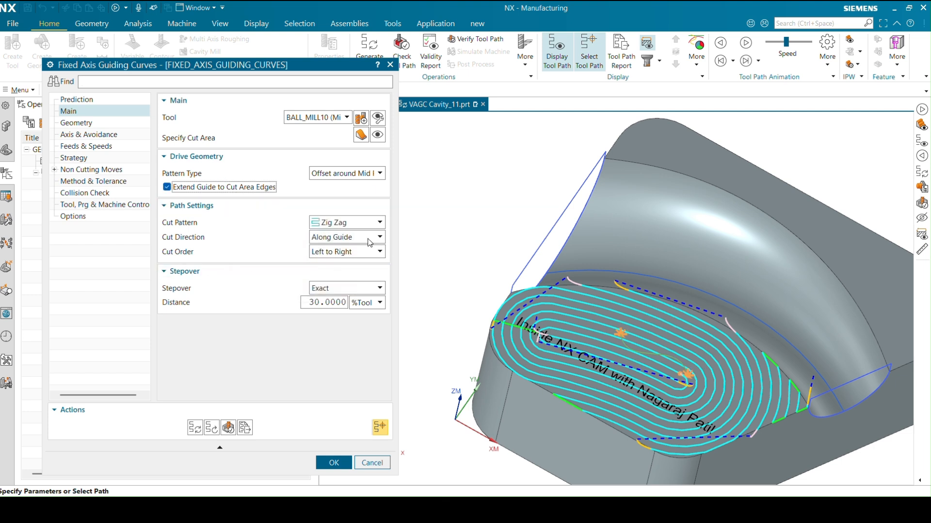
pyautogui.moveTo(483, 429)
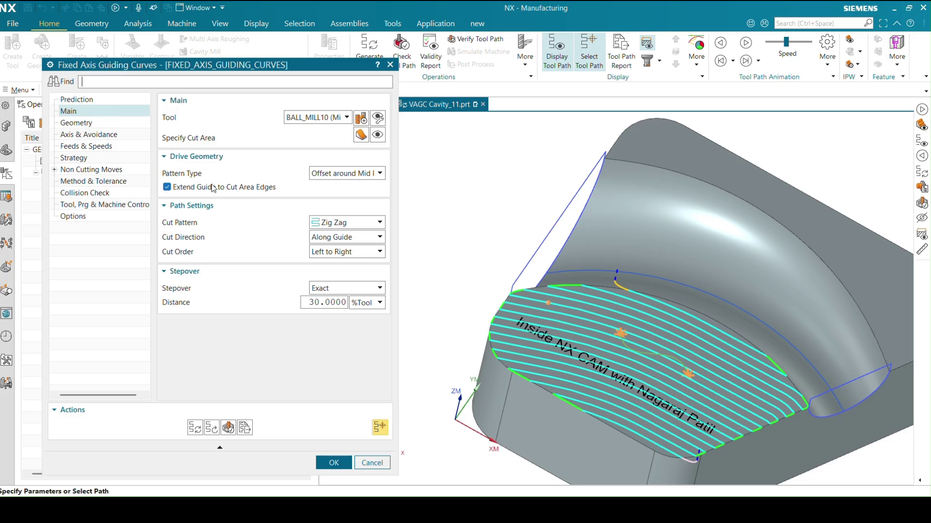
pyautogui.moveTo(266, 228)
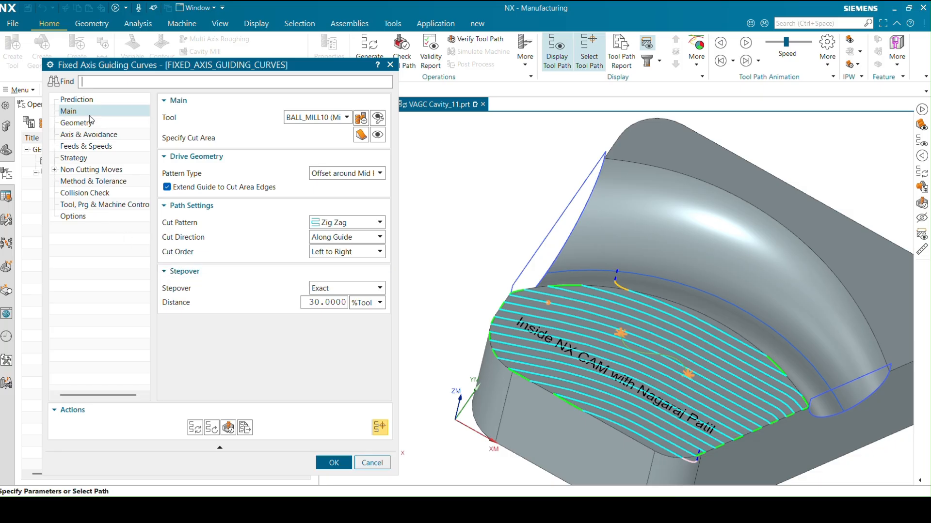
# - Review the Geometry settings, keeping In Process Workpiece at None
pyautogui.click(75, 123)
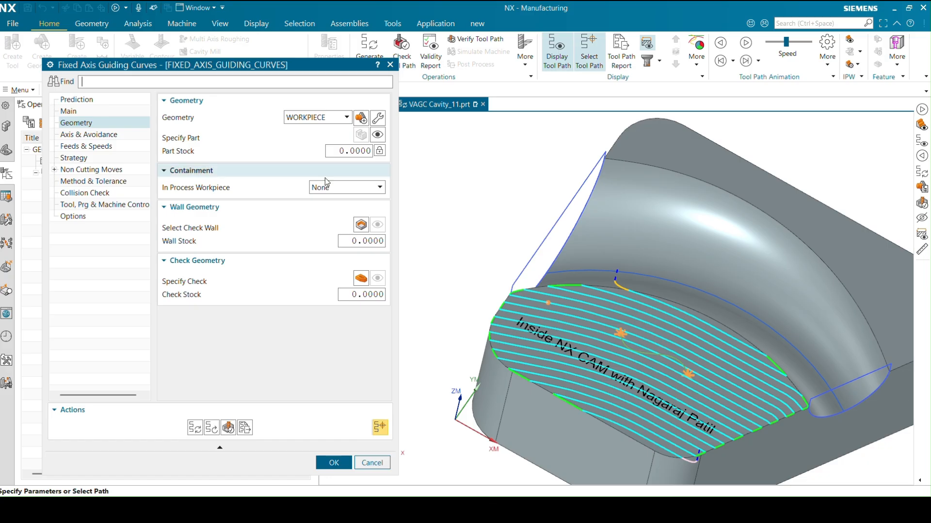
pyautogui.moveTo(211, 241)
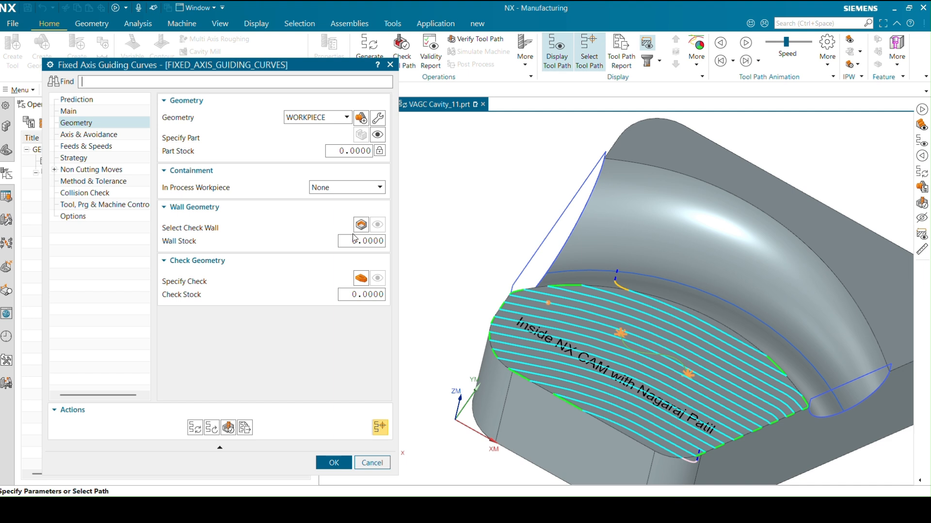
pyautogui.moveTo(96, 141)
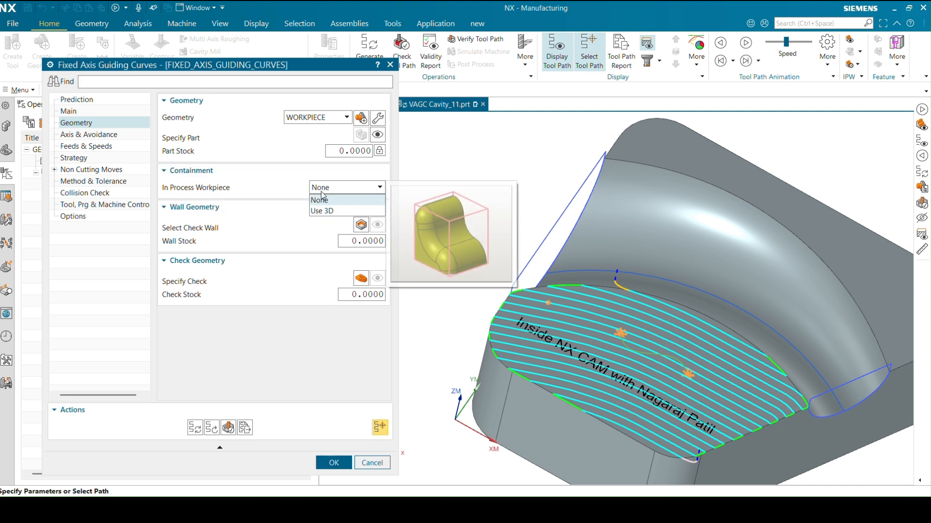
pyautogui.click(319, 199)
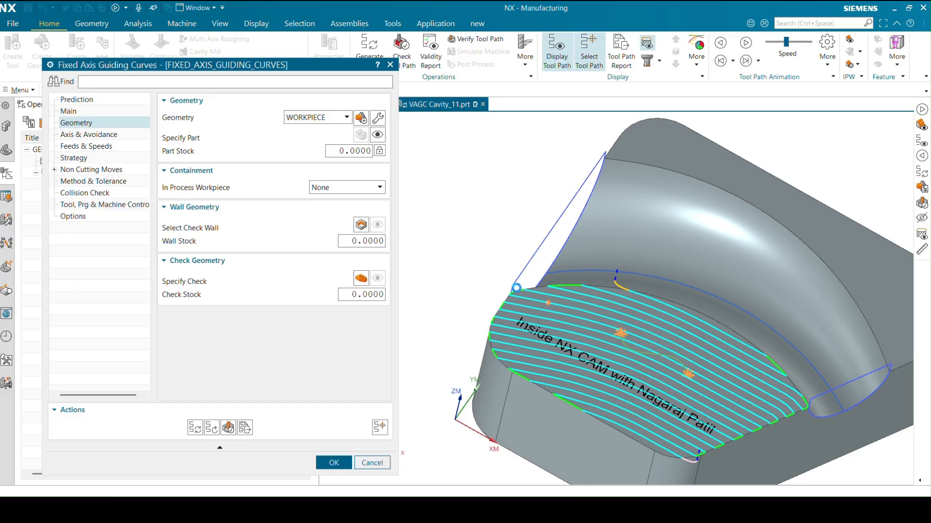
# - In Axis & Avoidance, try a face-normal Specify Vector, then set the tool axis to +ZM Axis
pyautogui.click(89, 134)
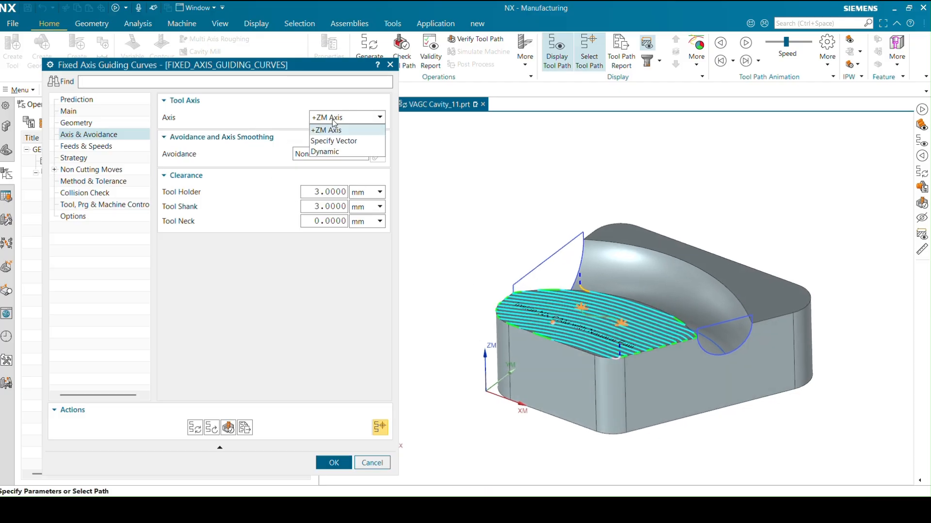
pyautogui.moveTo(333, 140)
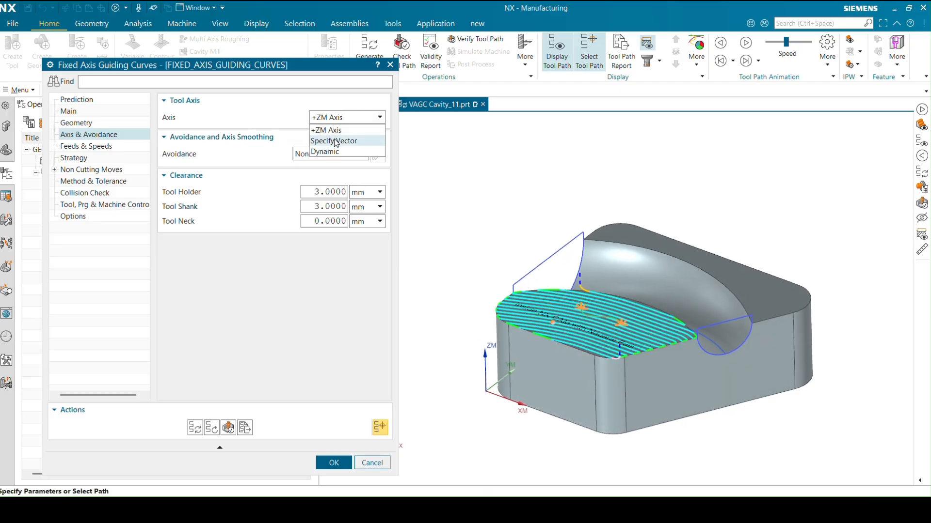
pyautogui.click(333, 140)
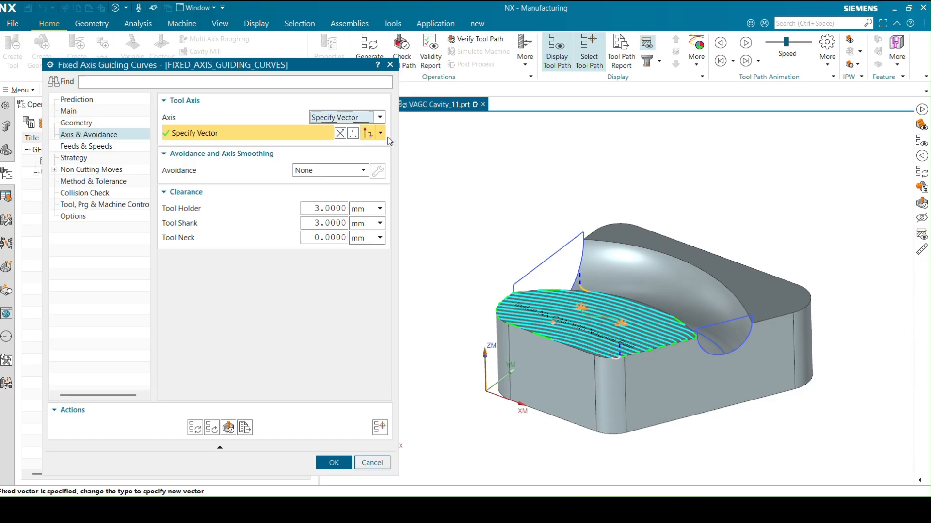
pyautogui.click(366, 133)
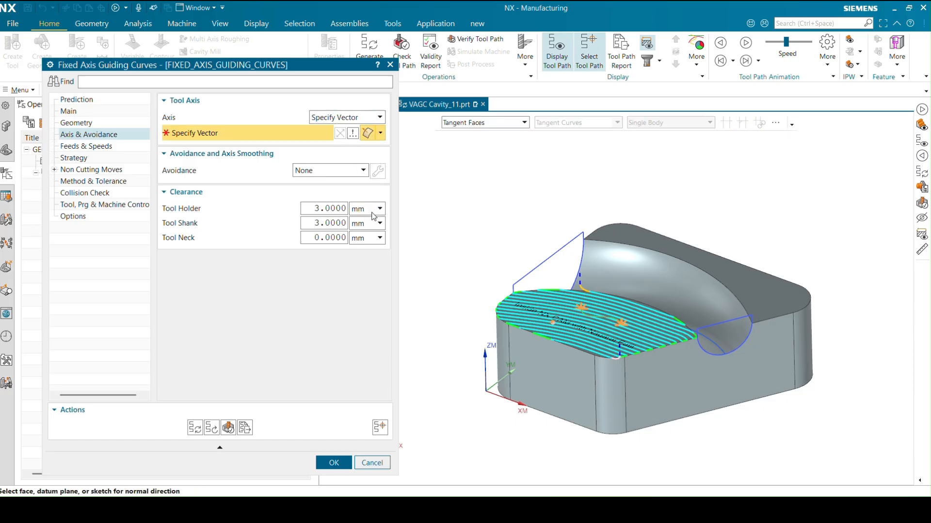
pyautogui.moveTo(370, 133)
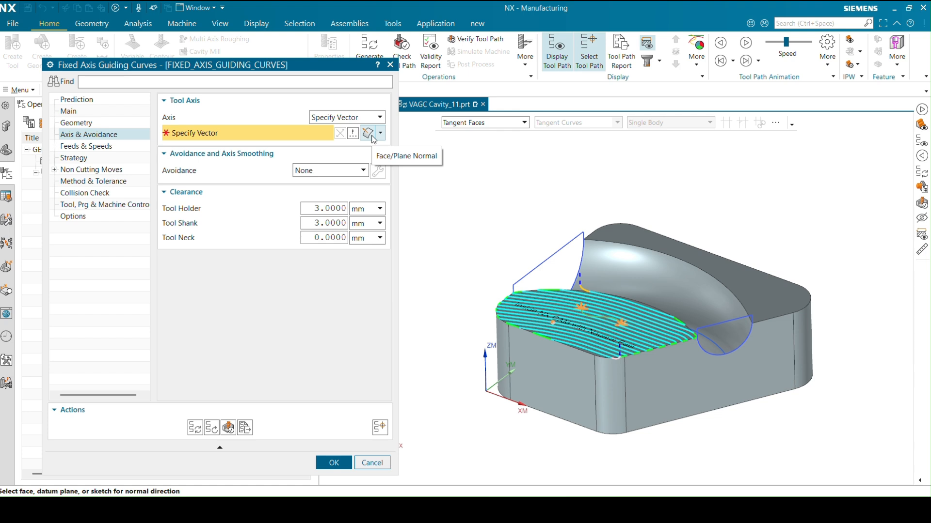
pyautogui.moveTo(381, 176)
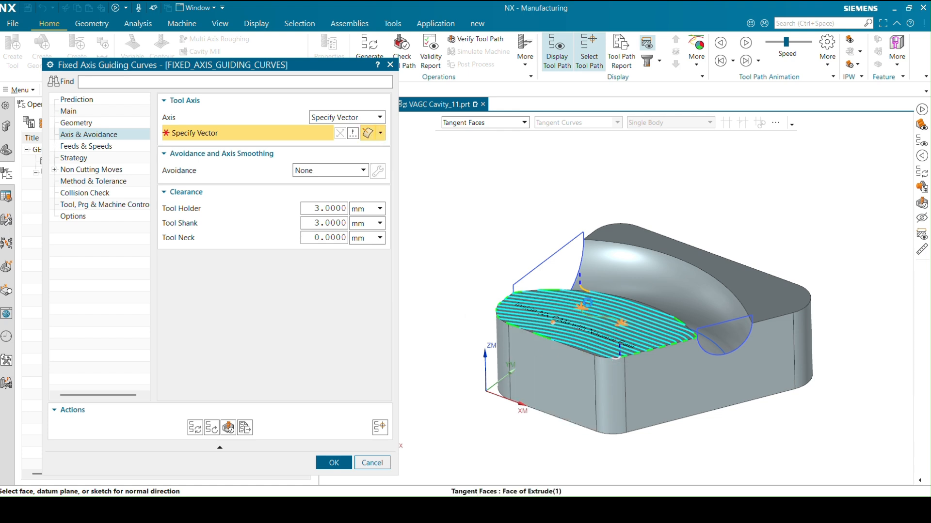
pyautogui.click(549, 390)
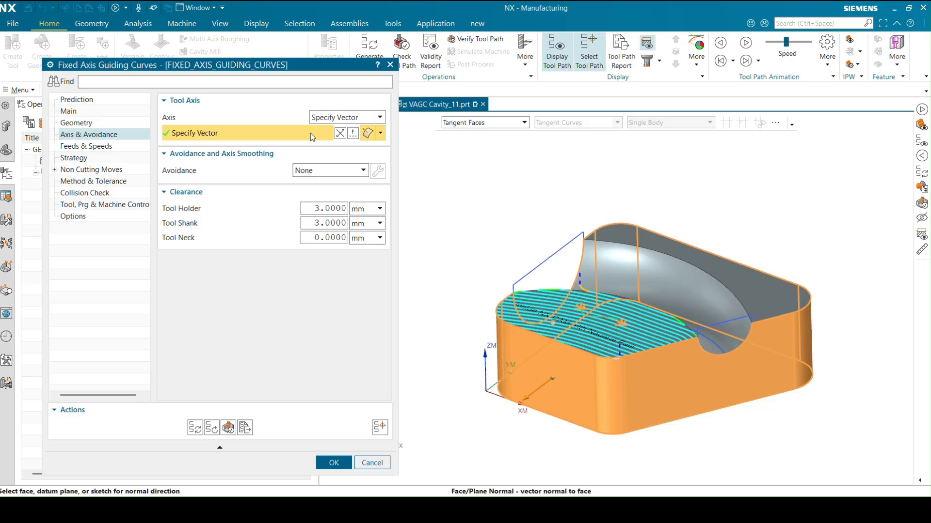
pyautogui.click(382, 117)
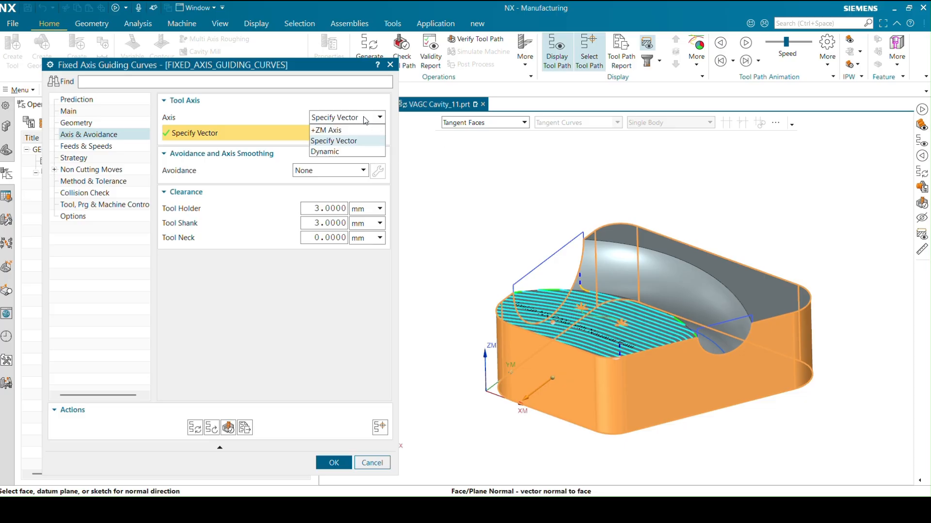
pyautogui.click(326, 130)
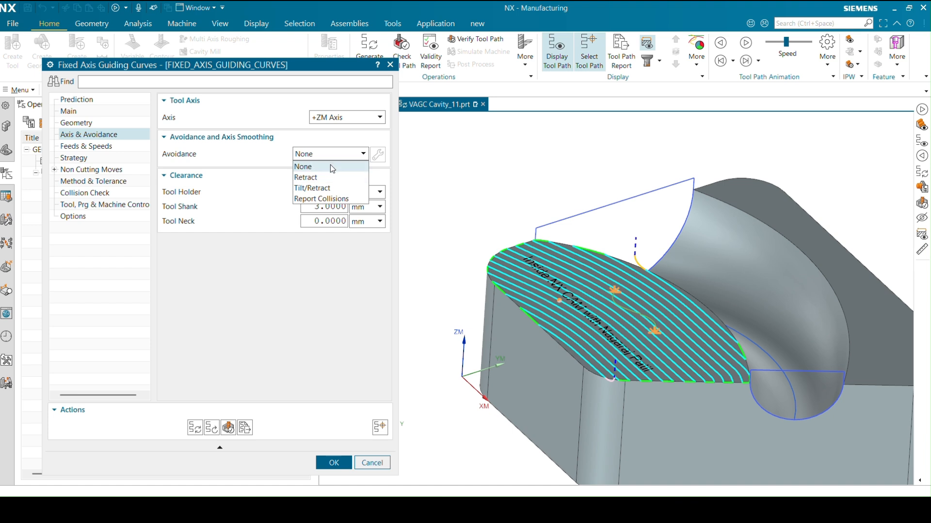
pyautogui.moveTo(331, 182)
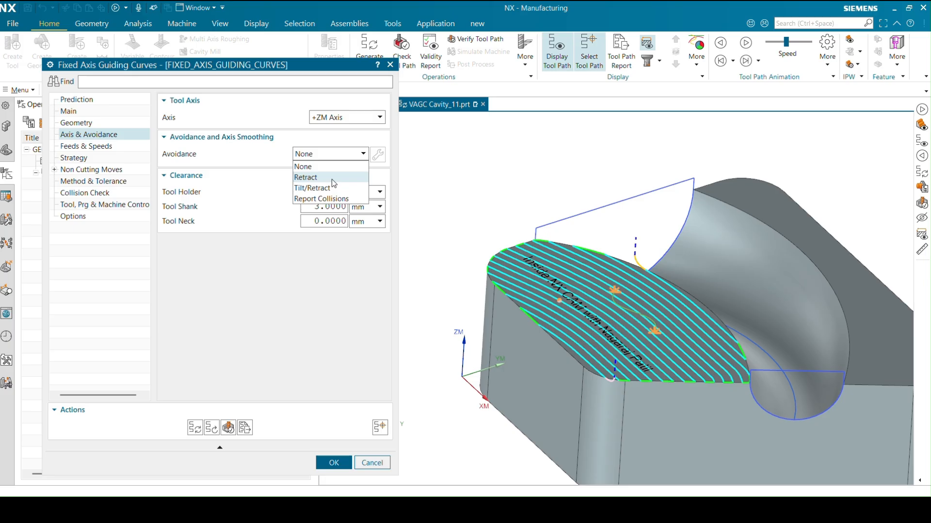
pyautogui.moveTo(329, 185)
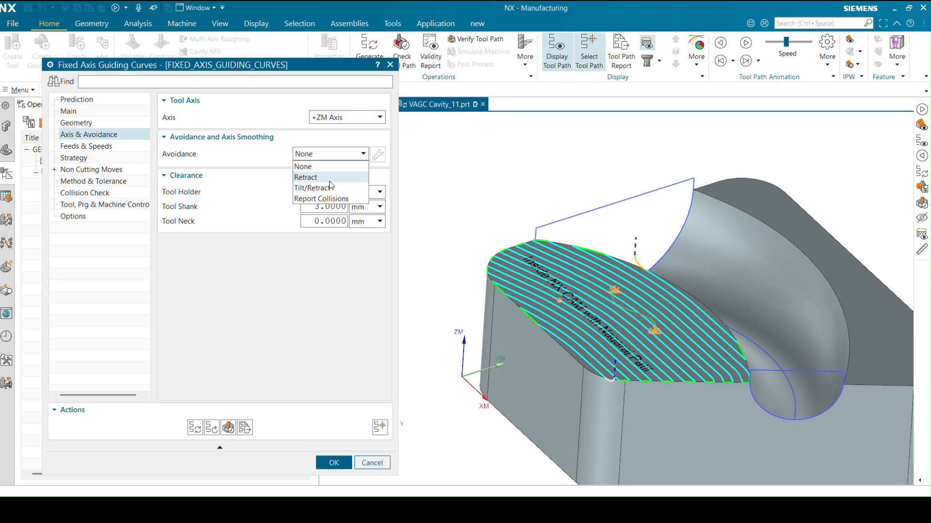
# - Set the Avoidance method to Retract
pyautogui.click(321, 197)
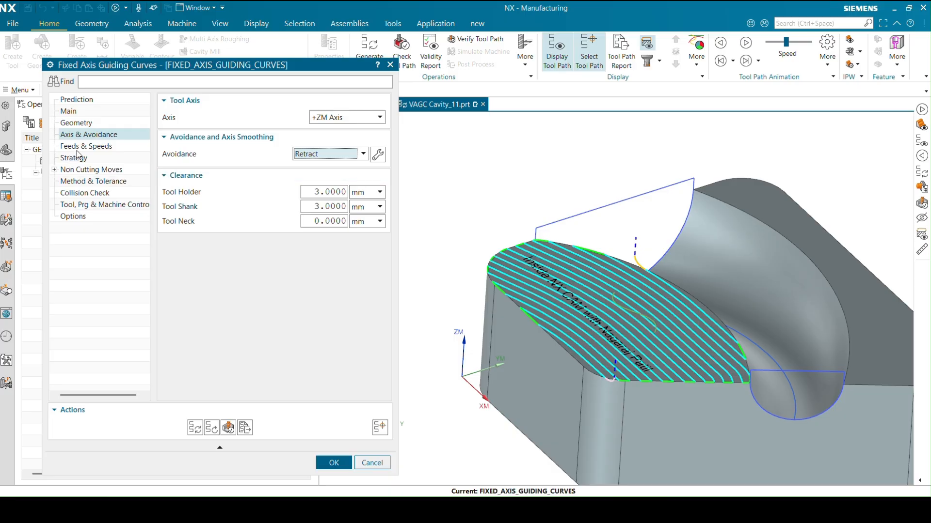
# - Review Feeds & Speeds, then show the Strategy settings (30% max step, 90° ramp angles)
pyautogui.click(87, 145)
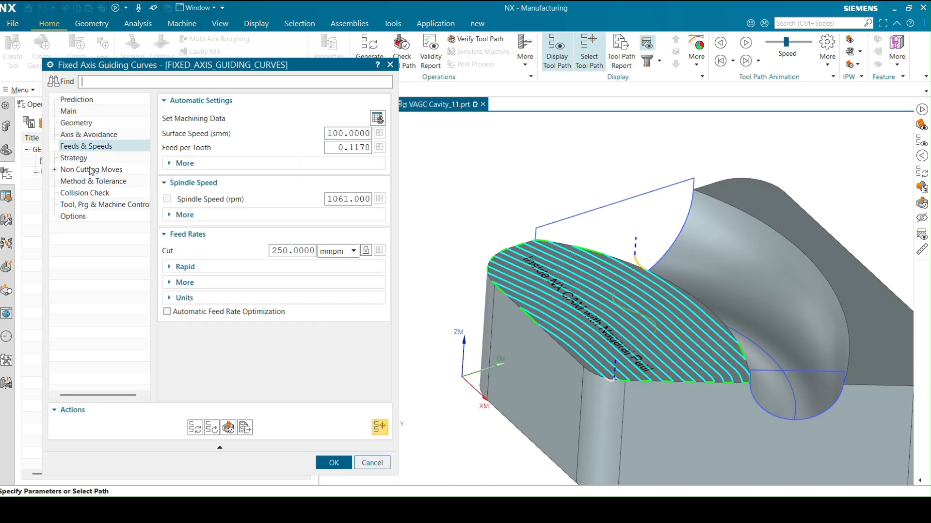
pyautogui.click(74, 157)
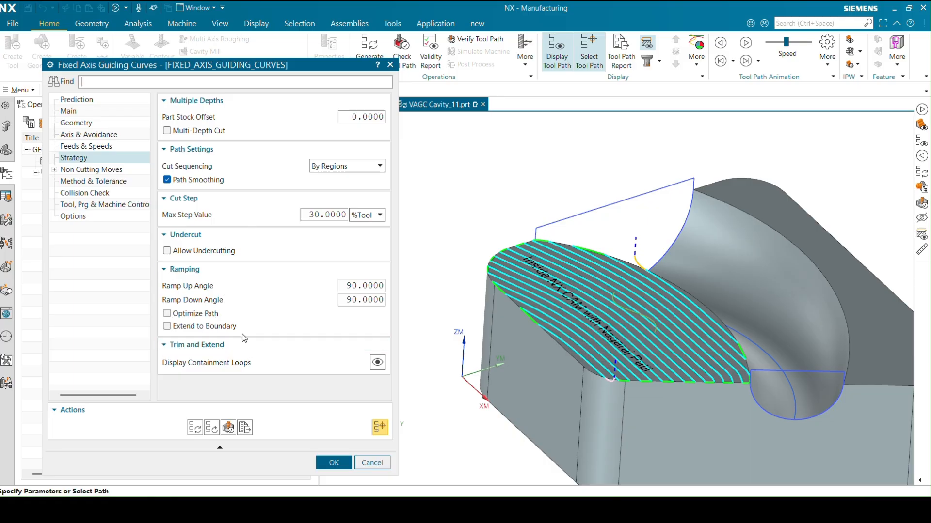
pyautogui.moveTo(247, 324)
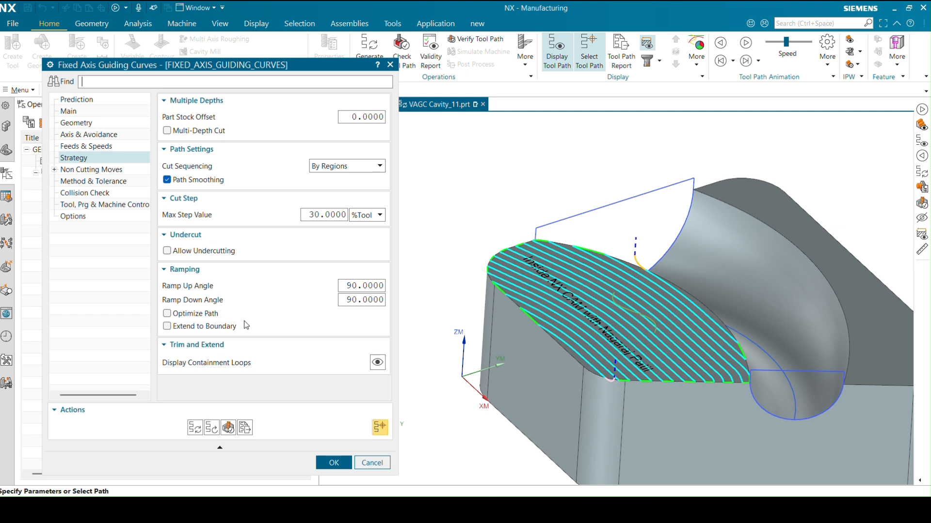
pyautogui.moveTo(197, 236)
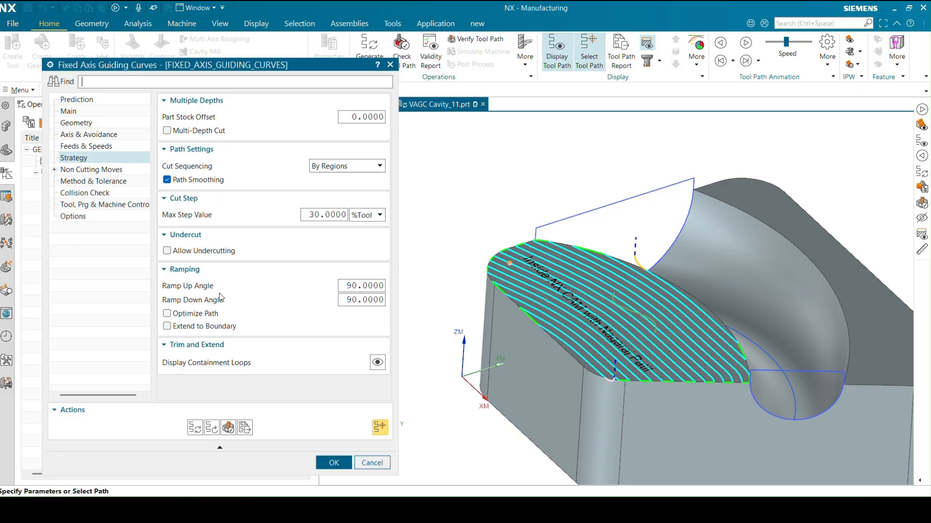
pyautogui.moveTo(54, 174)
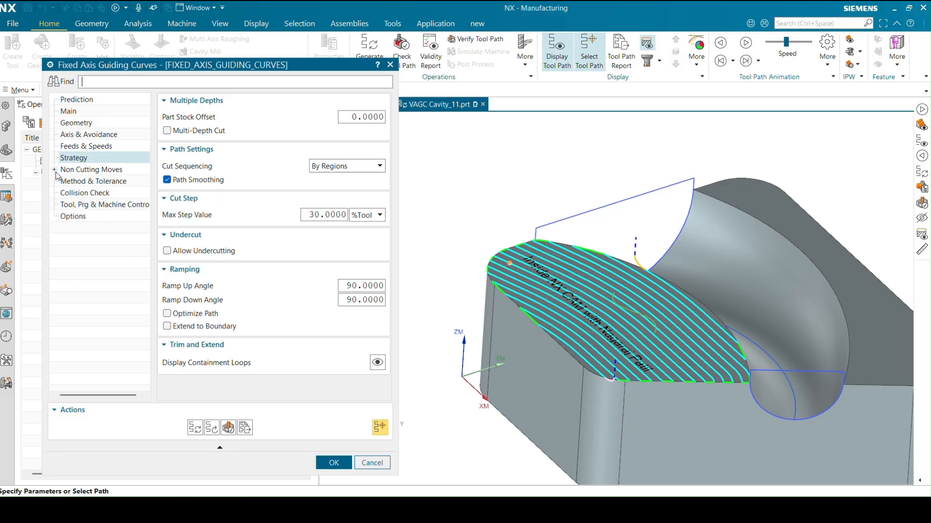
# - Review Non Cutting Moves smoothing (50% length, 15% height) and return to Strategy
pyautogui.click(54, 169)
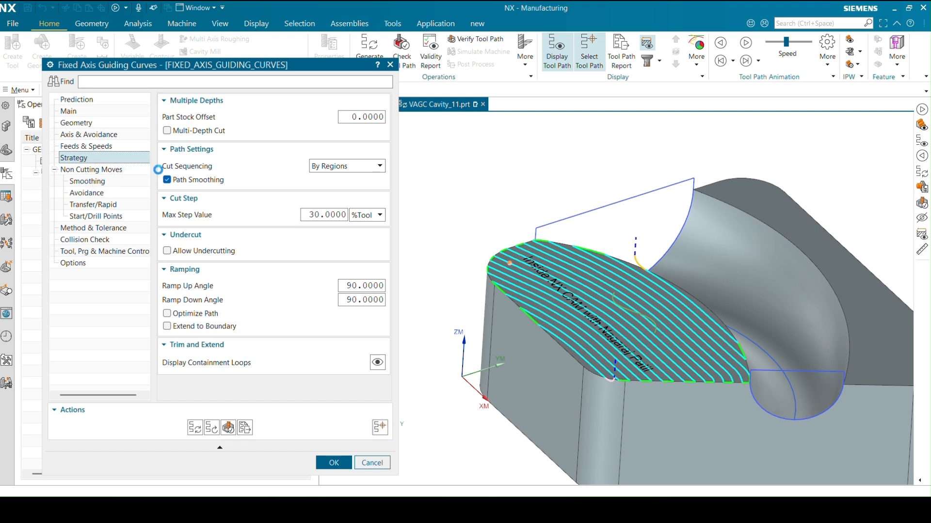
pyautogui.click(86, 181)
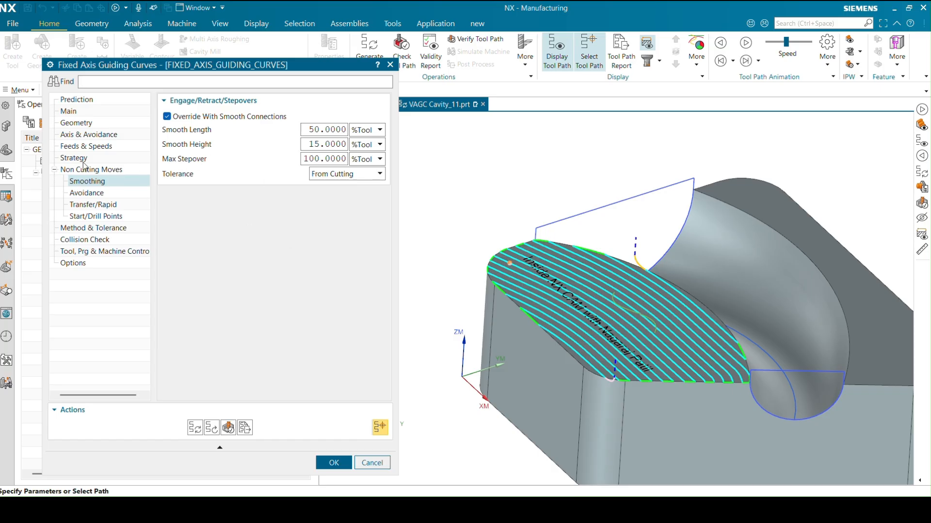
pyautogui.click(74, 157)
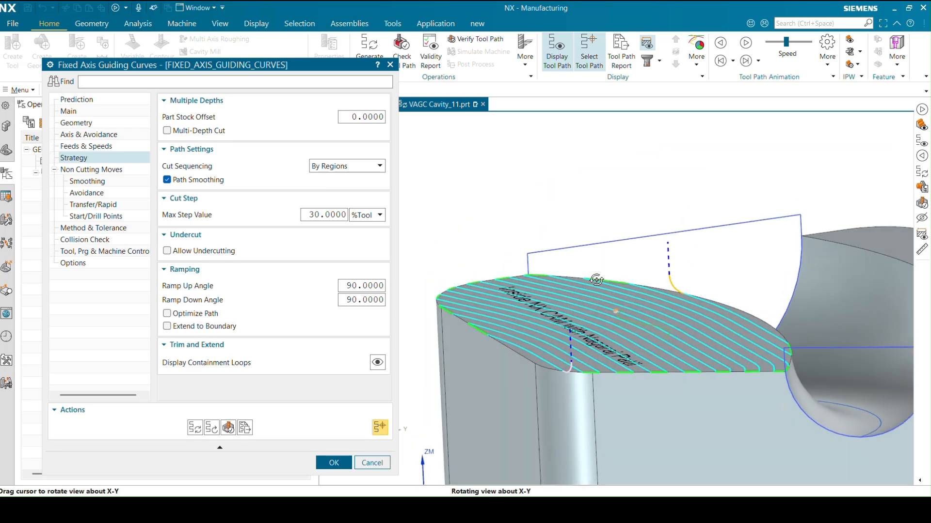
pyautogui.moveTo(596, 279); pyautogui.dragTo(562, 298)
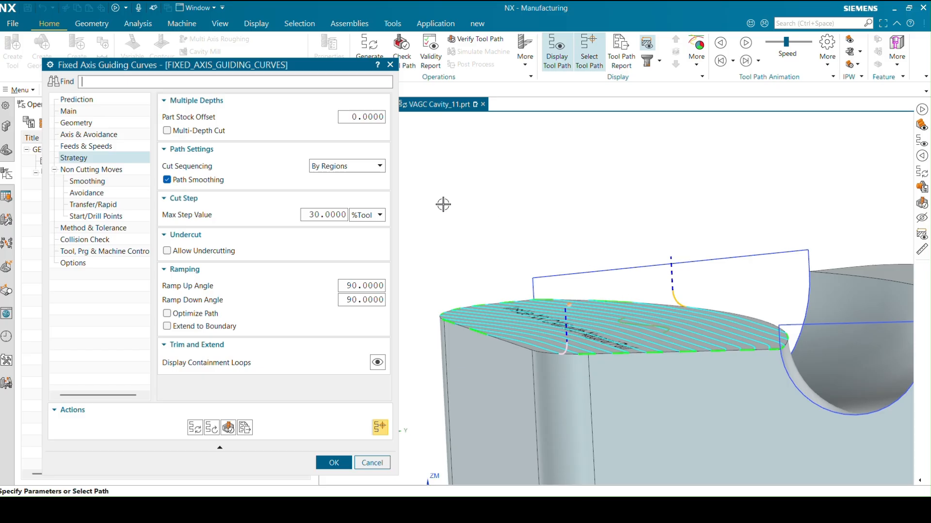
pyautogui.moveTo(376, 192)
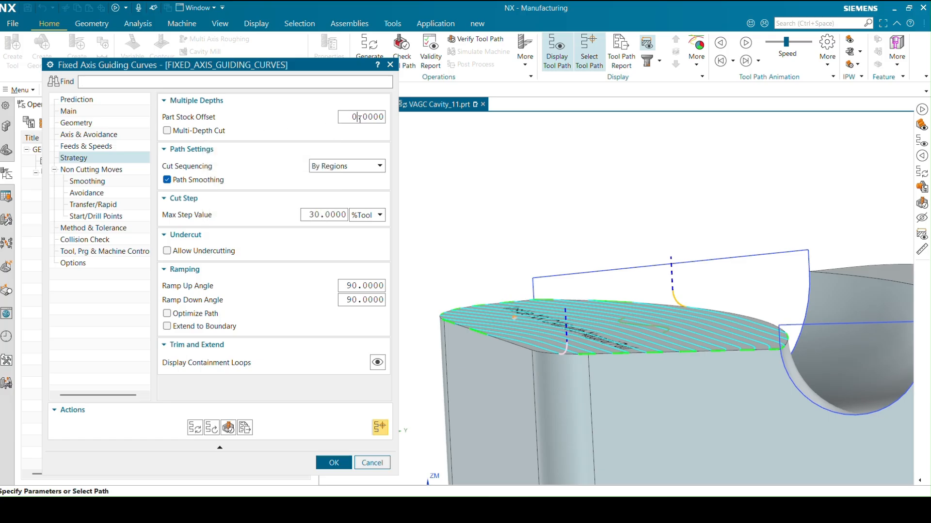
# - Set part stock offset 2 with multi-depth cuts in 0.5 increments, then show Collision Check
pyautogui.write('2')
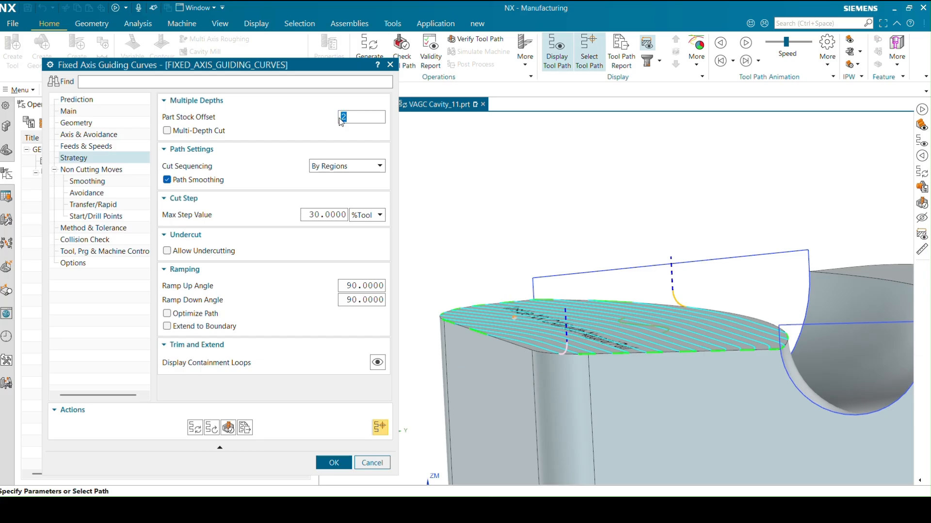
pyautogui.click(167, 131)
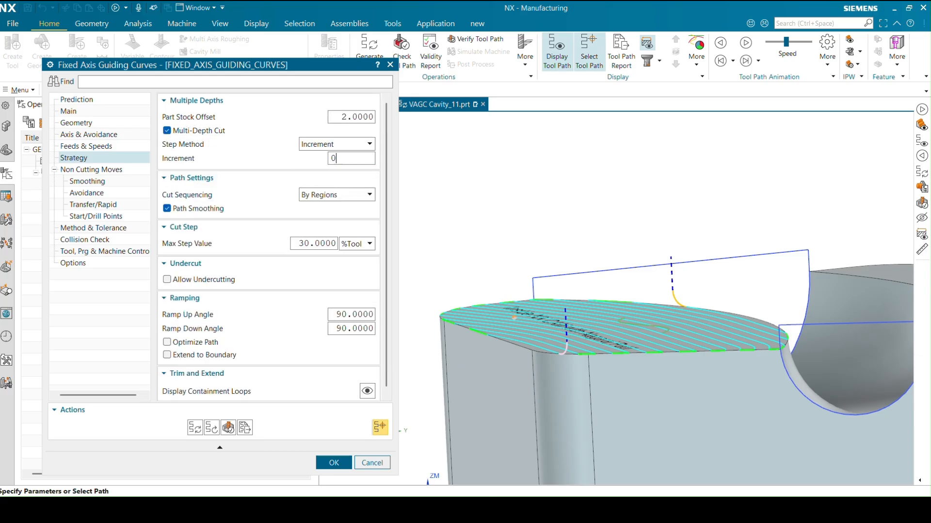
pyautogui.write('0.5')
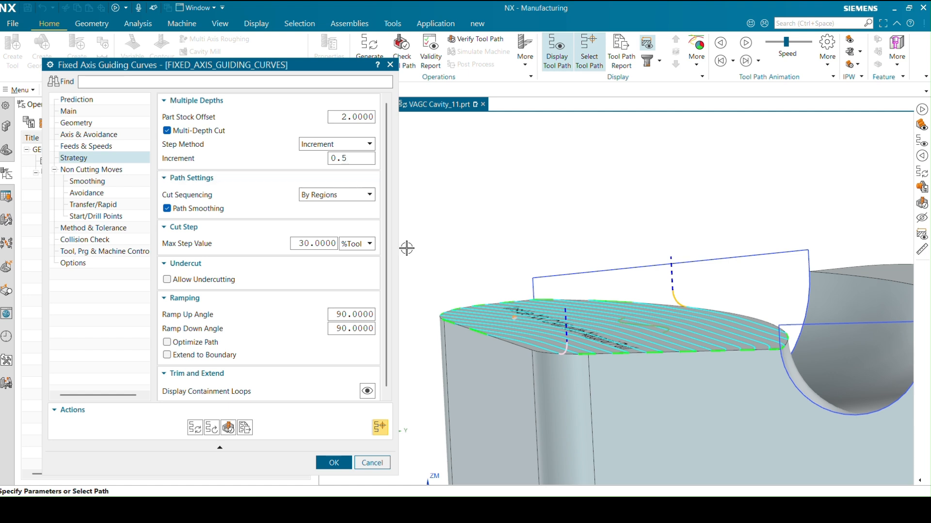
pyautogui.moveTo(578, 308)
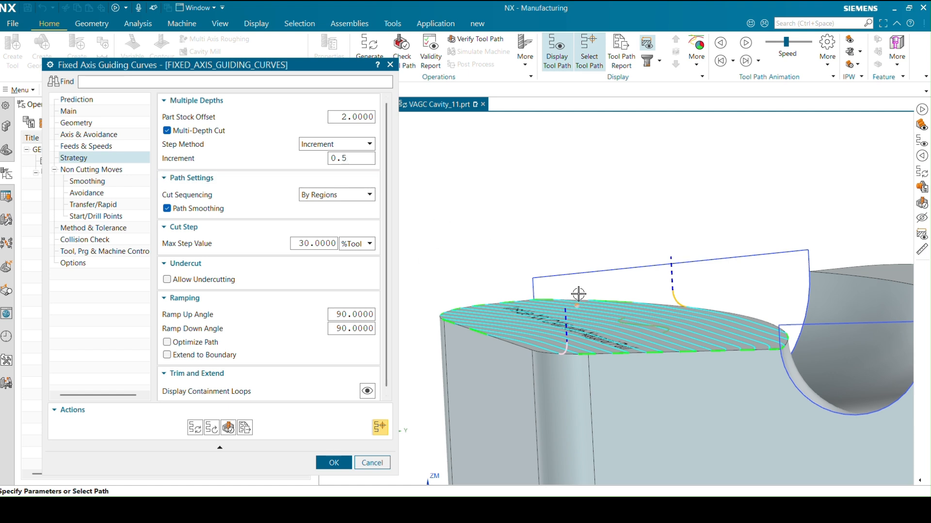
pyautogui.moveTo(539, 340)
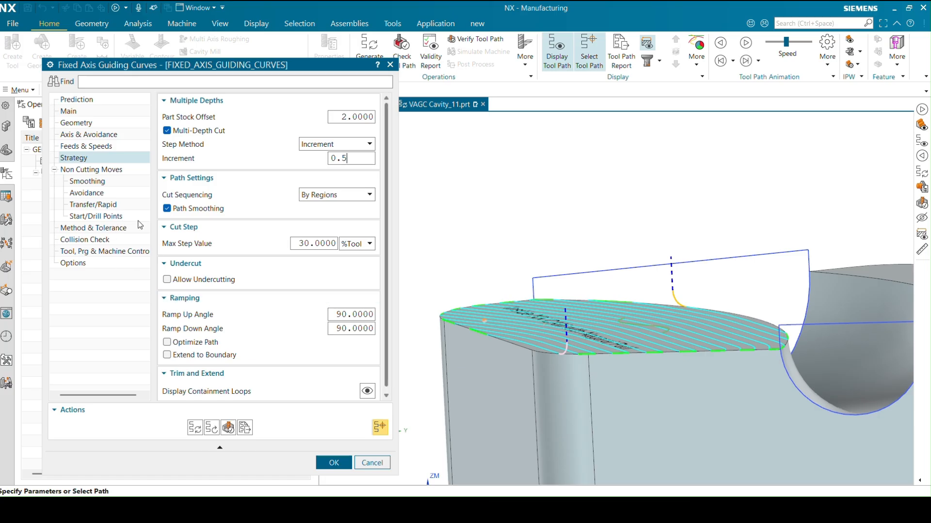
pyautogui.click(84, 240)
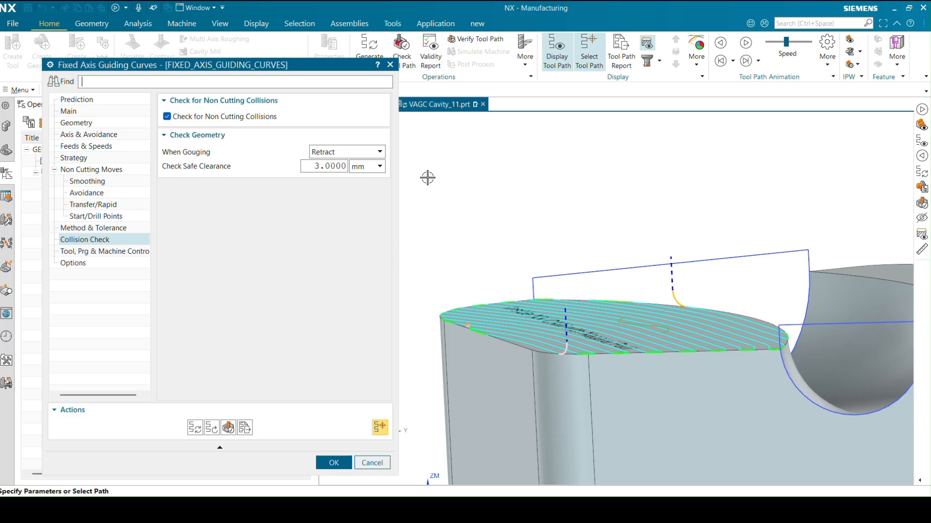
pyautogui.moveTo(353, 273)
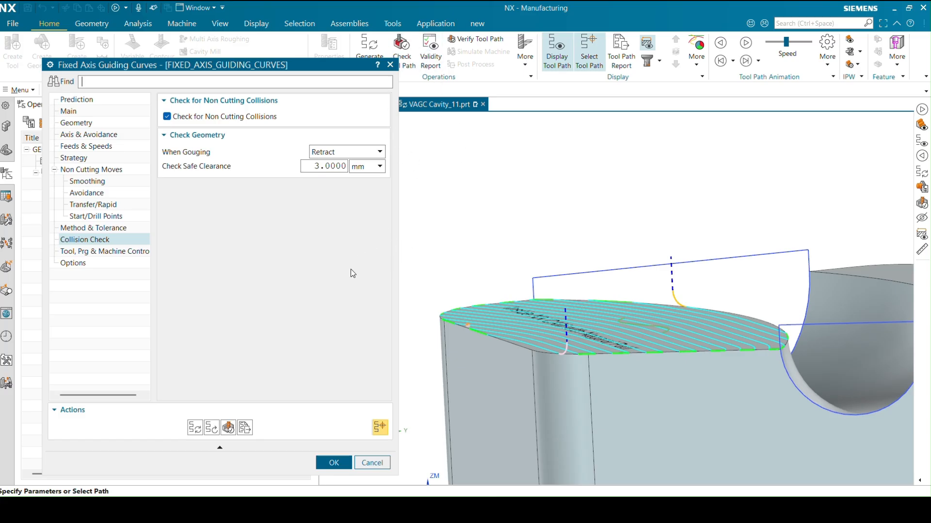